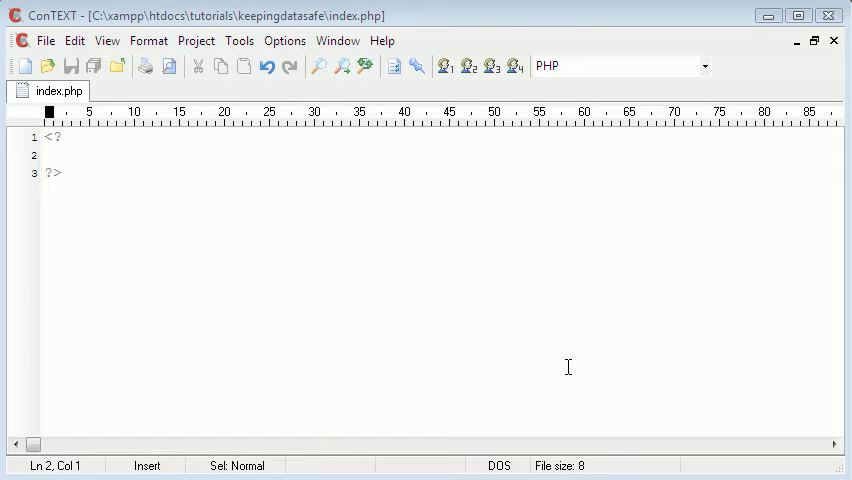
{"action": "mouse_move", "coordinate": [549, 260]}
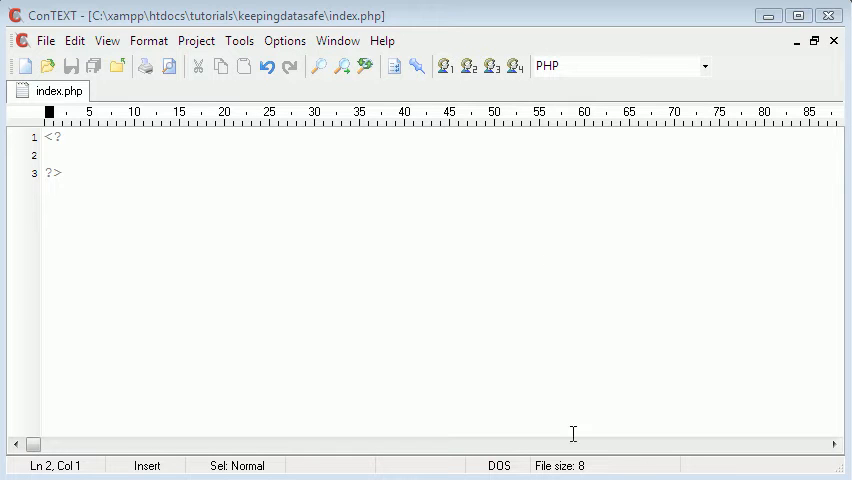
{"action": "mouse_move", "coordinate": [527, 318]}
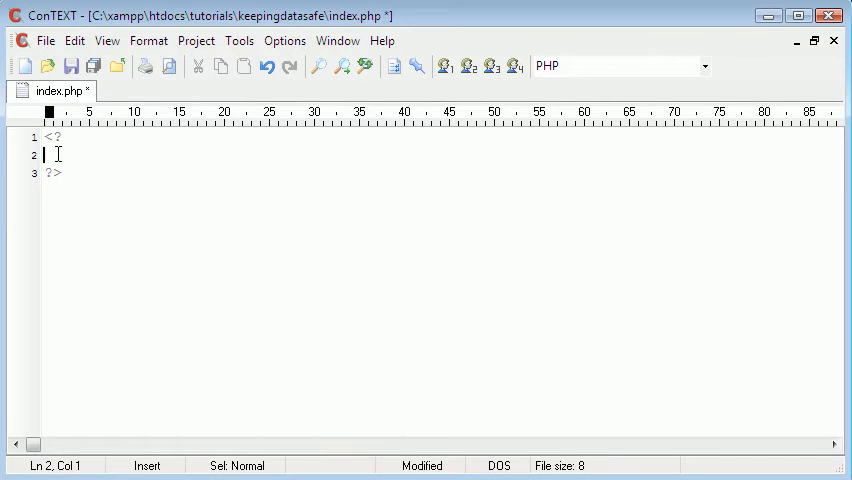
Assign "password" to $password, echo it, and reload the page to show password
{"action": "type", "text": "$password = \"\";"}
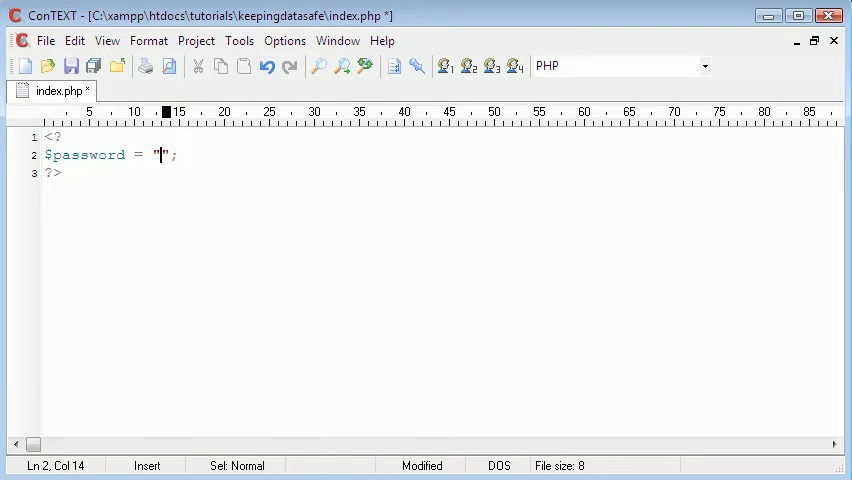
{"action": "type", "text": "password"}
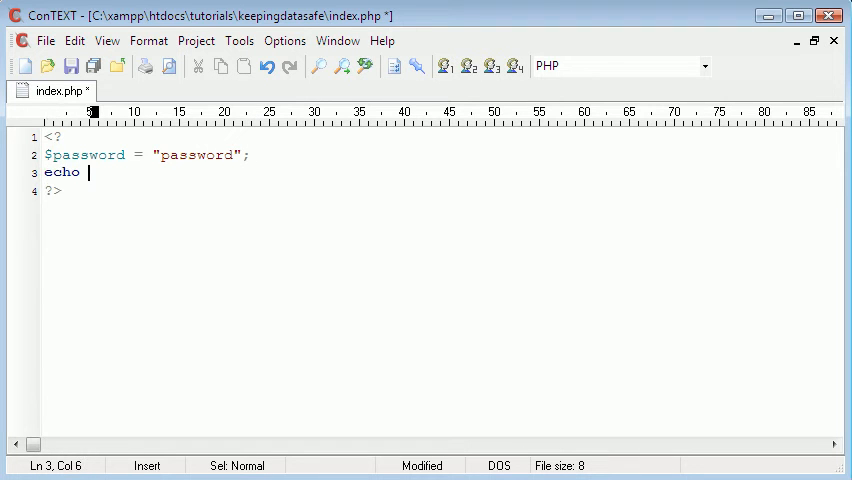
{"action": "type", "text": "$password;"}
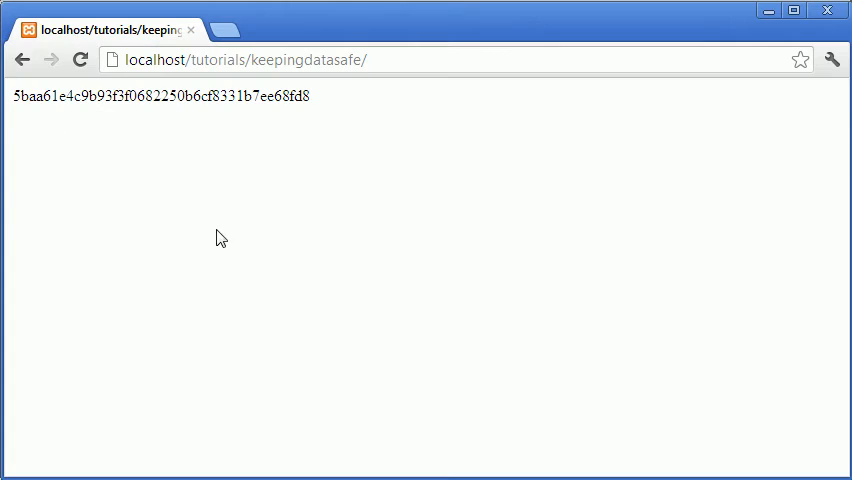
{"action": "left_click", "coordinate": [80, 60]}
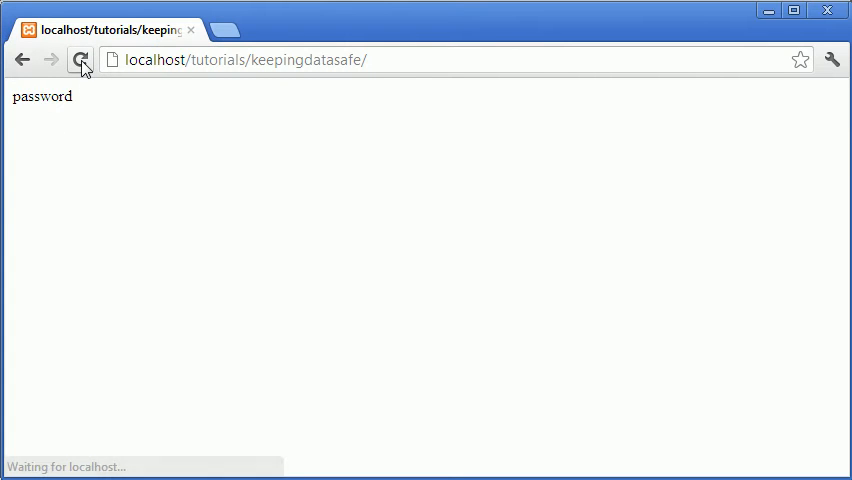
{"action": "left_click", "coordinate": [80, 59]}
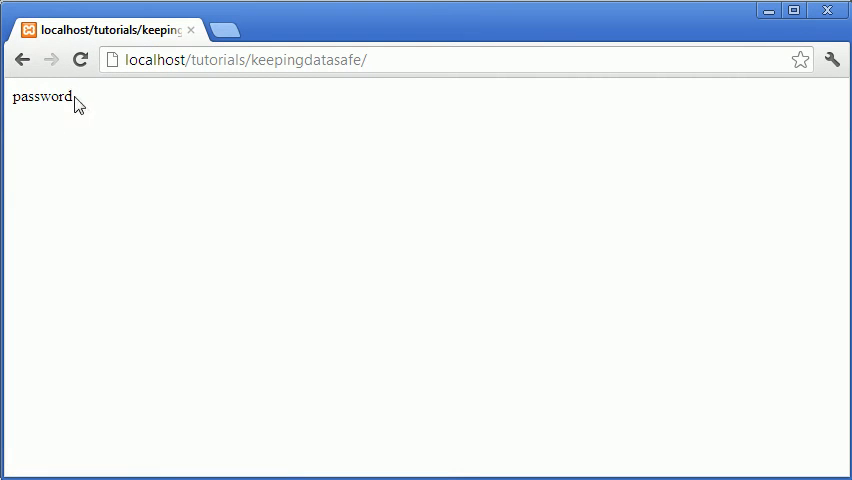
{"action": "mouse_move", "coordinate": [184, 180]}
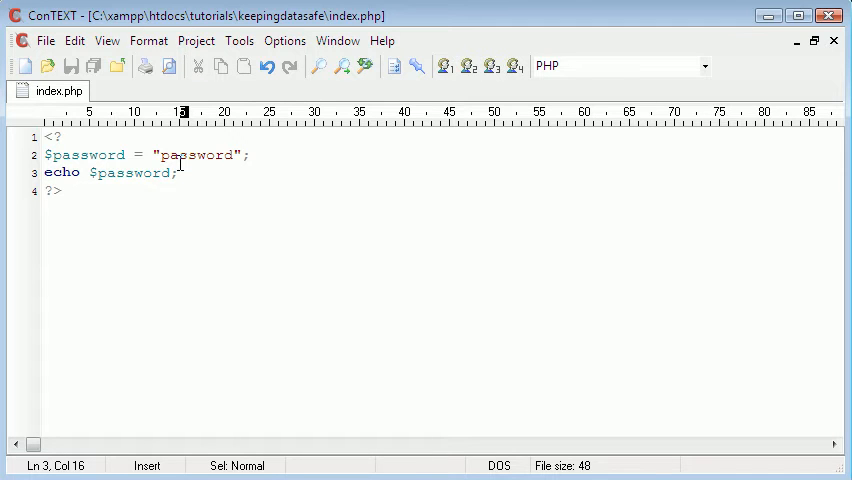
{"action": "left_click", "coordinate": [205, 154]}
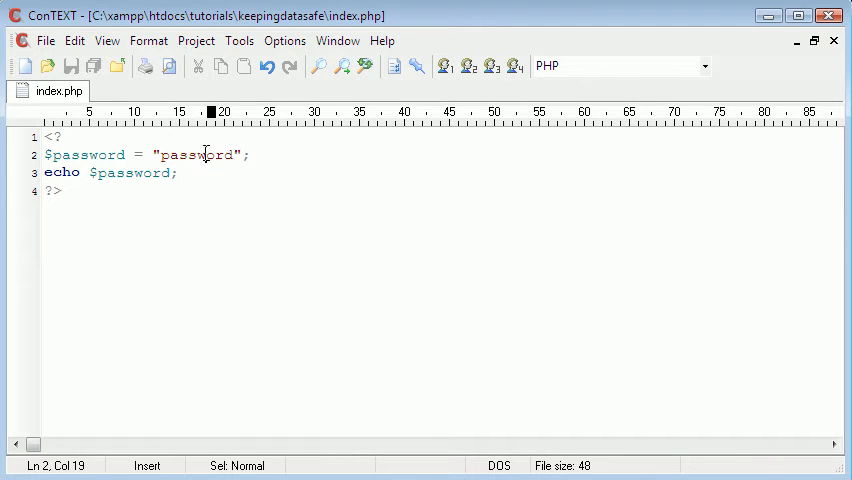
{"action": "double_click", "coordinate": [196, 155]}
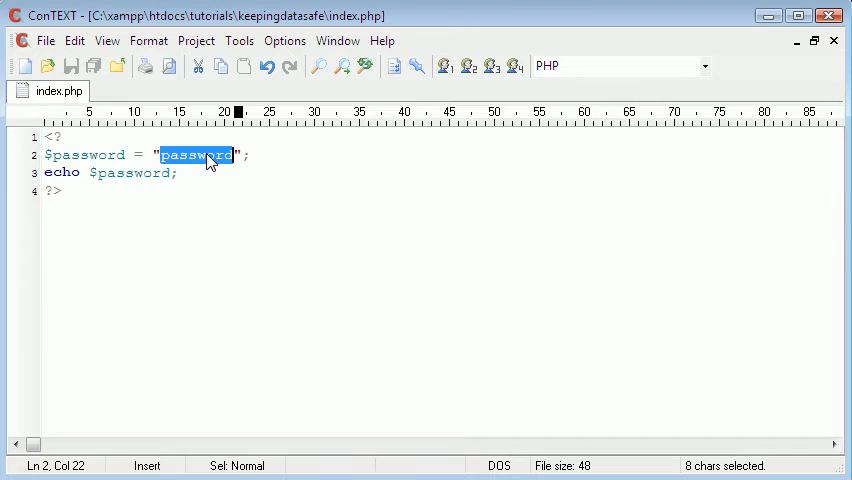
{"action": "left_click", "coordinate": [210, 156]}
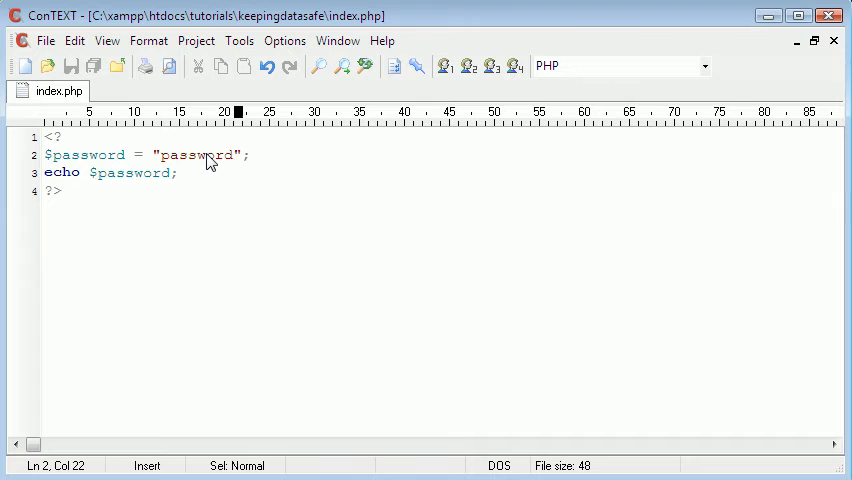
{"action": "type", "text": "franci"}
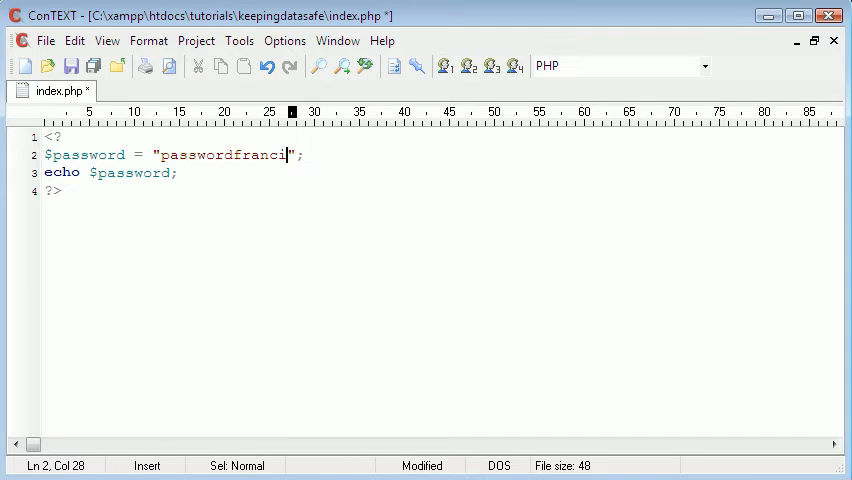
{"action": "key", "text": "BackSpace"}
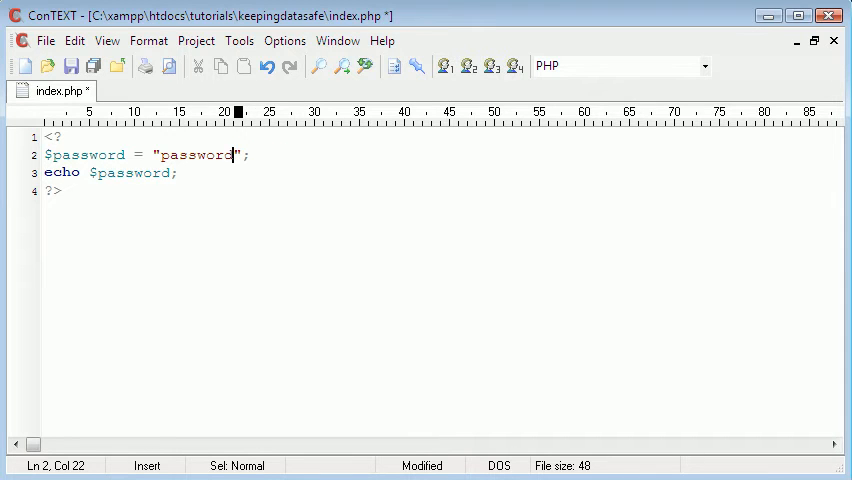
{"action": "type", "text": "mcname"}
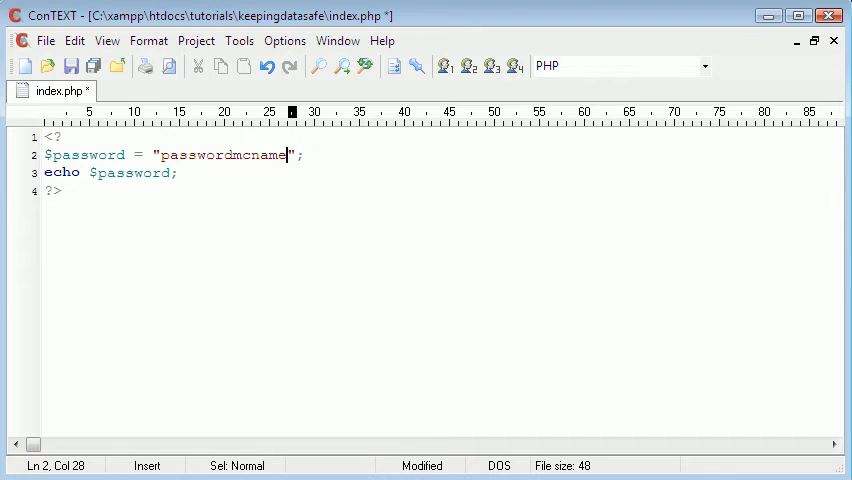
{"action": "key", "text": "BackSpace"}
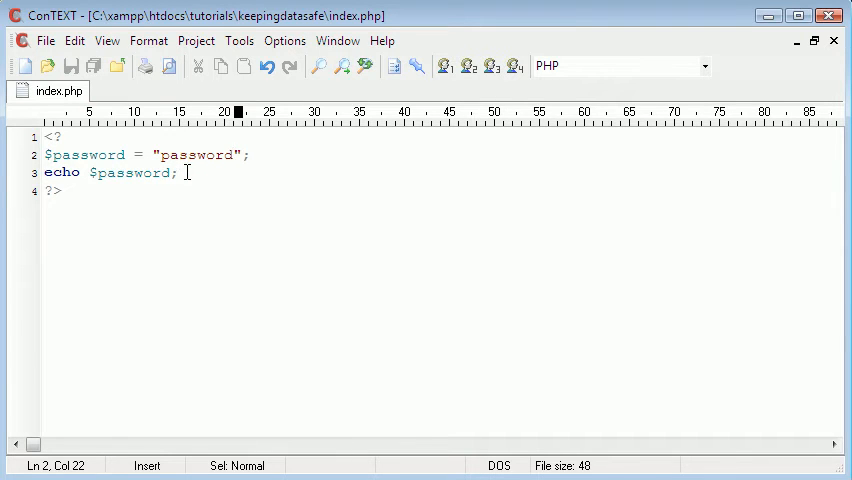
Add the line $fixedpassword = $password; and change the echo to $fixedpassword
{"action": "left_click", "coordinate": [172, 172]}
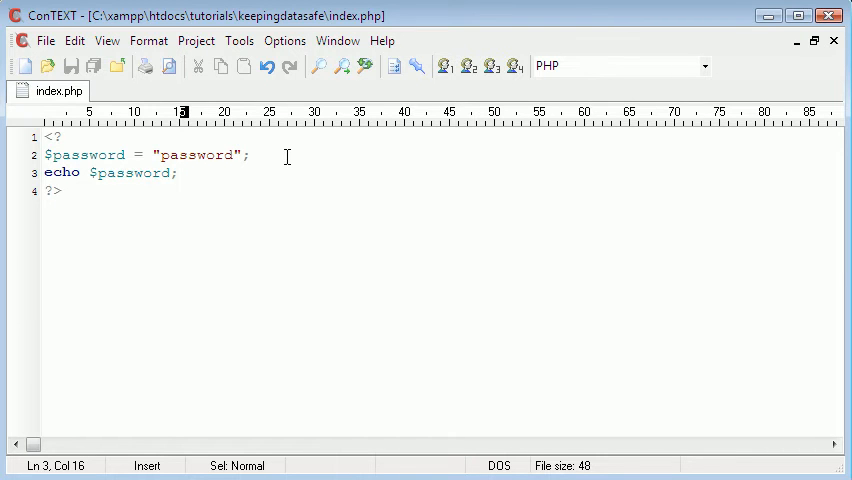
{"action": "type", "text": "$new"}
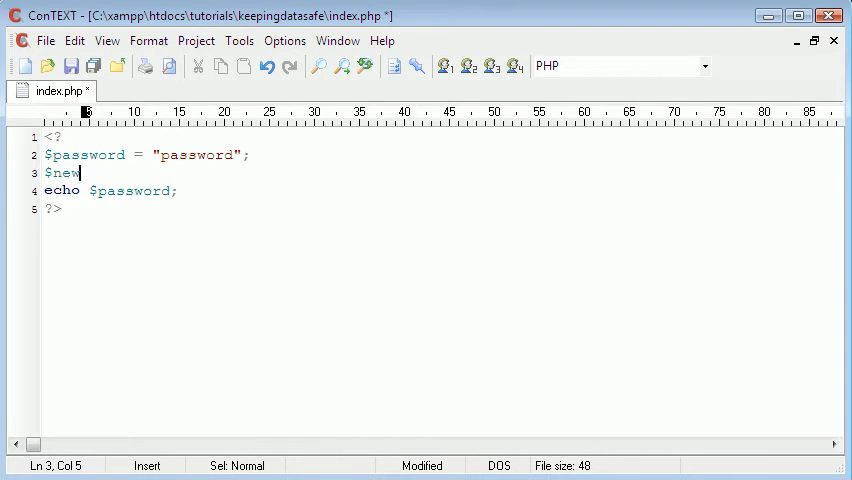
{"action": "type", "text": "password"}
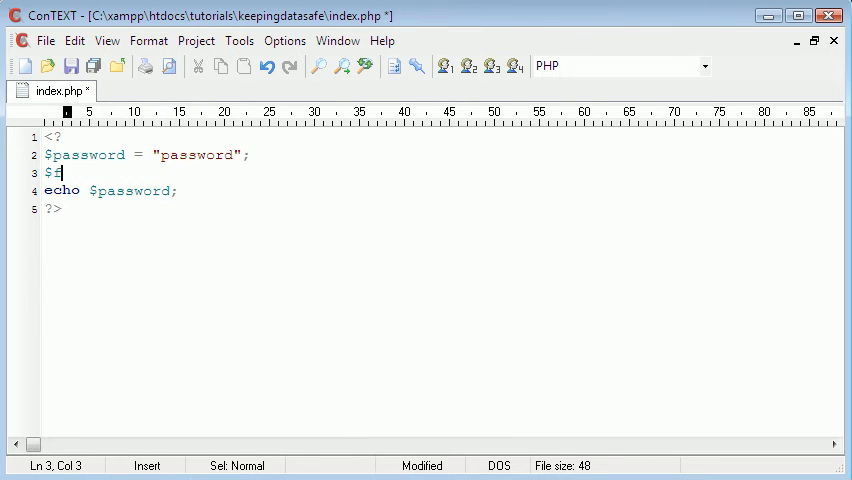
{"action": "type", "text": "fixedpassword"}
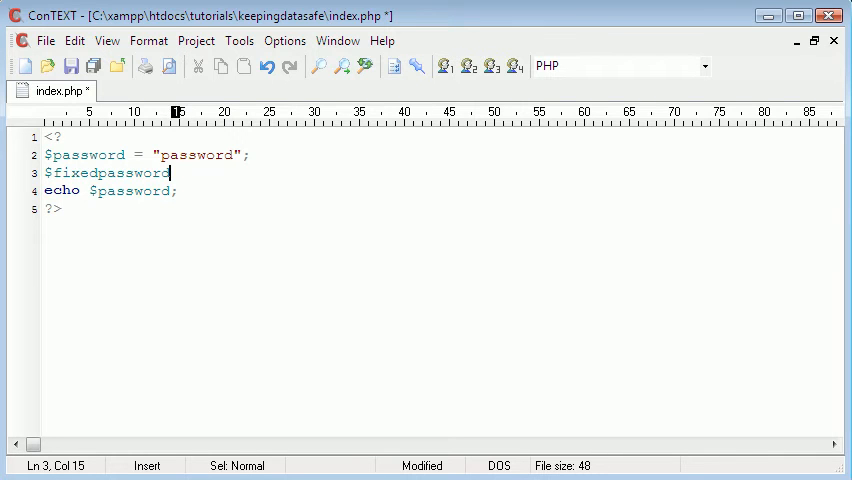
{"action": "type", "text": "= $pa"}
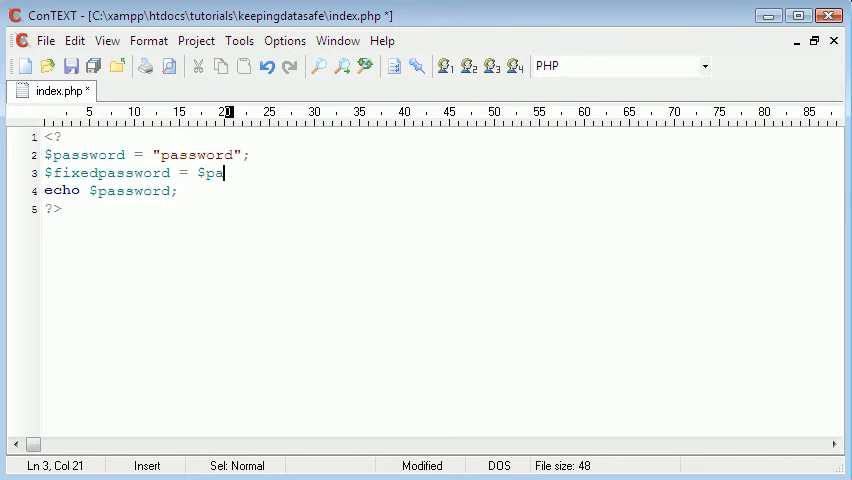
{"action": "type", "text": "ssword;"}
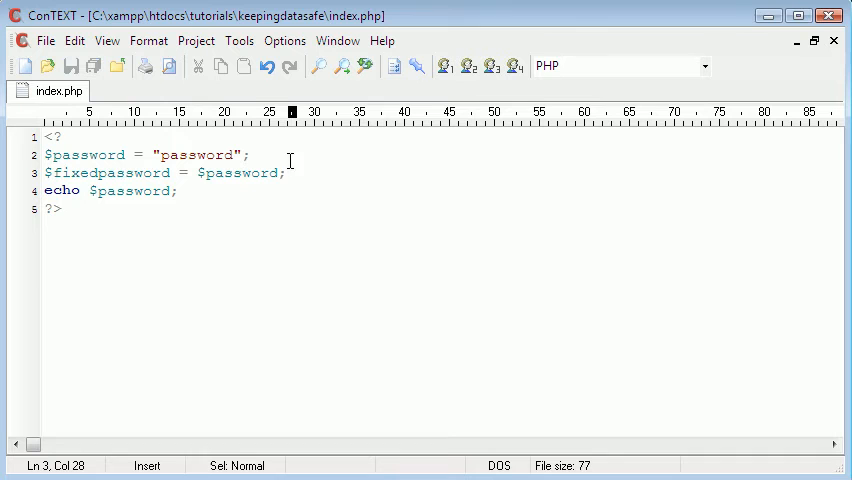
{"action": "double_click", "coordinate": [107, 172]}
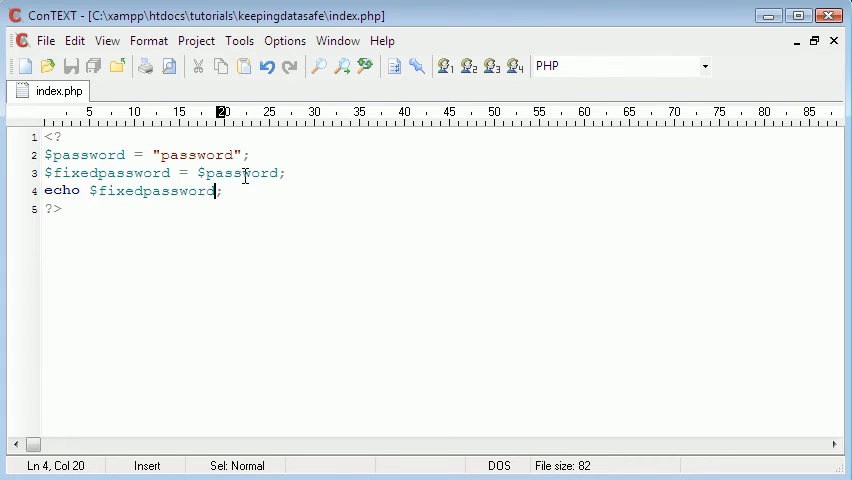
{"action": "double_click", "coordinate": [197, 155]}
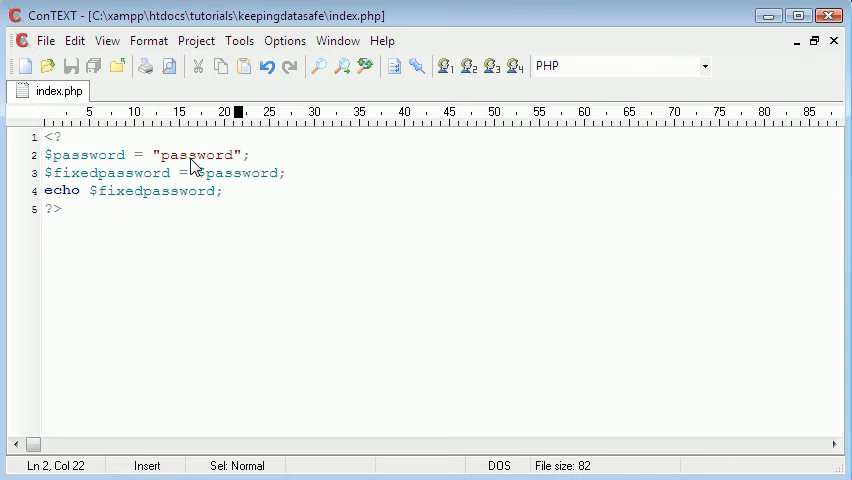
{"action": "type", "text": "francis"}
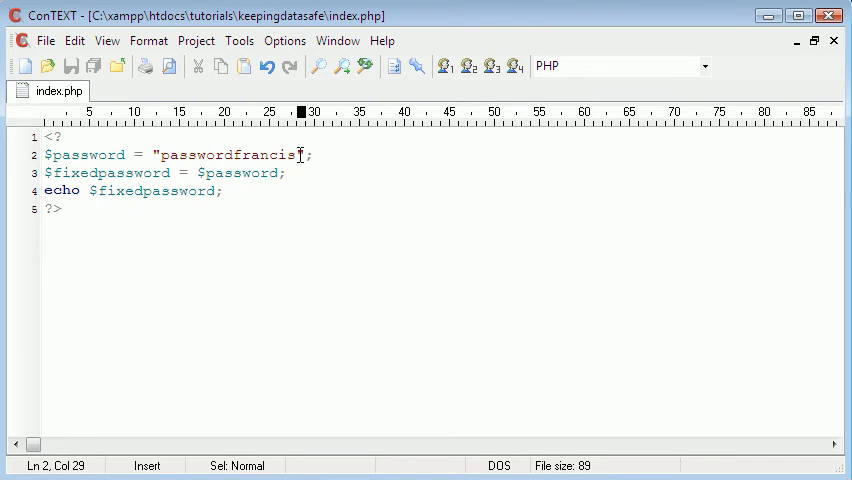
{"action": "mouse_move", "coordinate": [230, 150]}
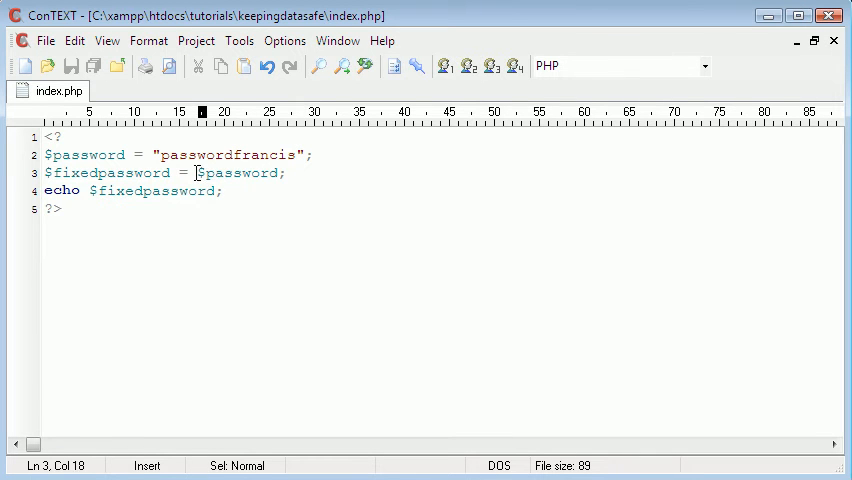
{"action": "type", "text": "md5 ("}
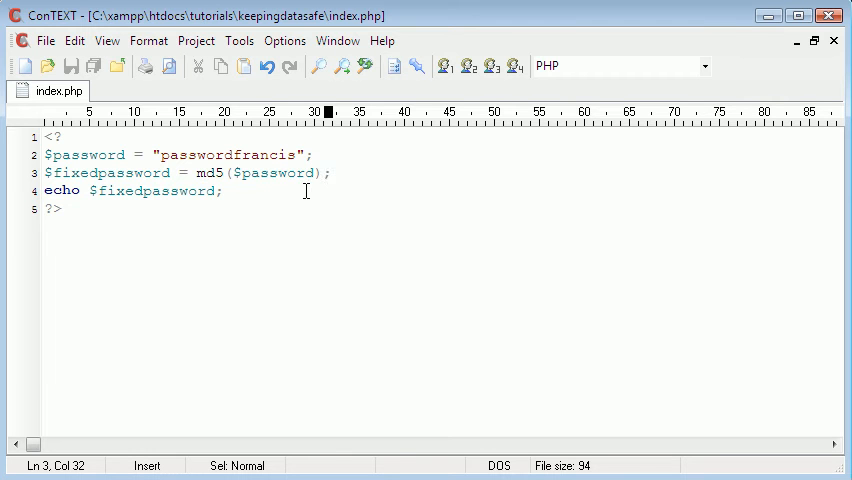
{"action": "double_click", "coordinate": [278, 172]}
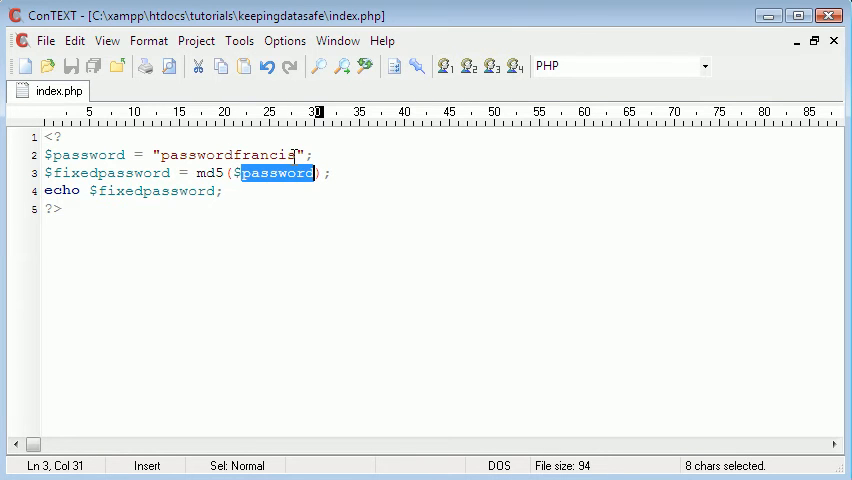
{"action": "left_click", "coordinate": [230, 172]}
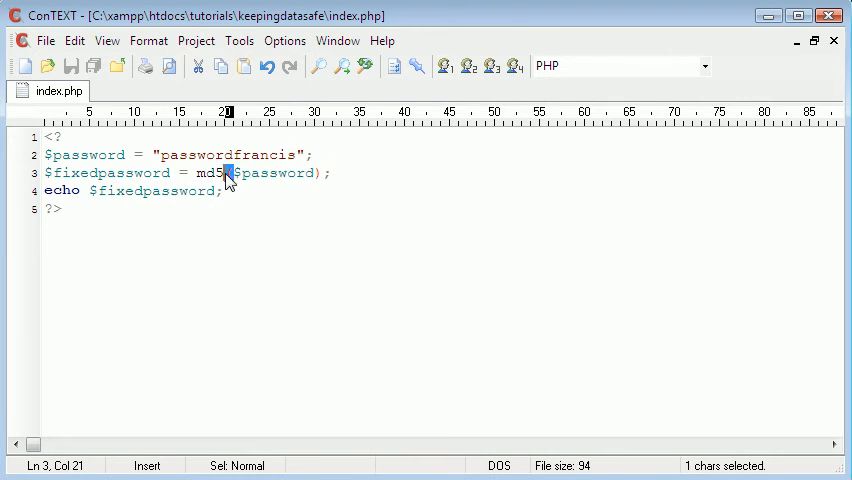
{"action": "double_click", "coordinate": [208, 173]}
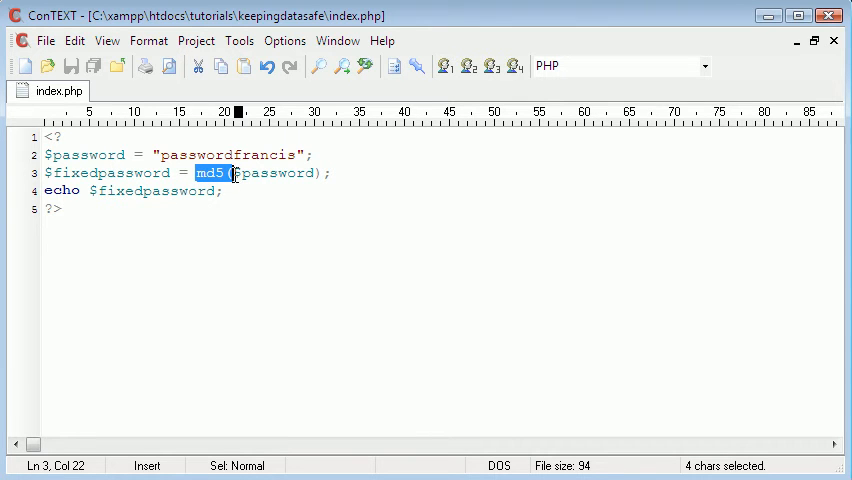
{"action": "mouse_move", "coordinate": [283, 186]}
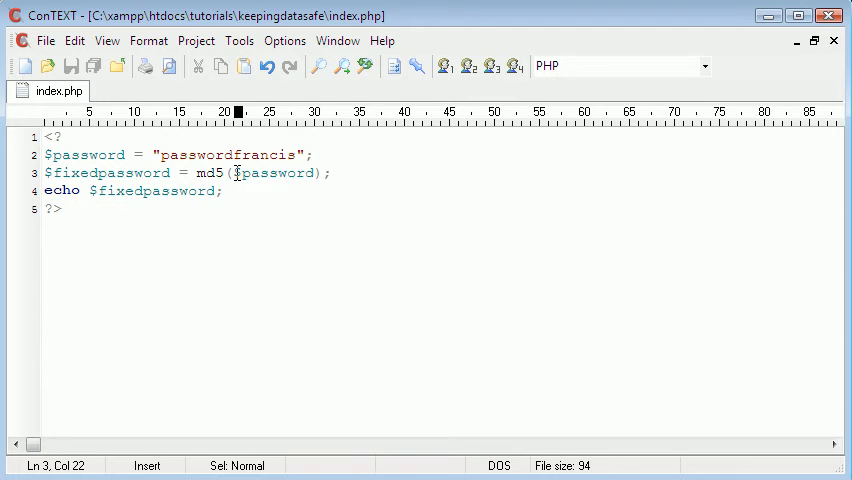
Make $fixedpassword md5(sha1($password)) and reload Chrome to display the hash
{"action": "type", "text": "sha1("}
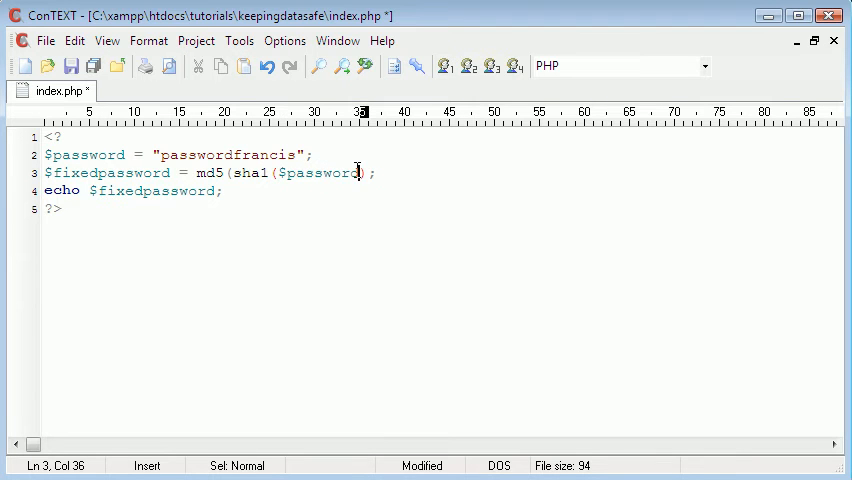
{"action": "type", "text": ")"}
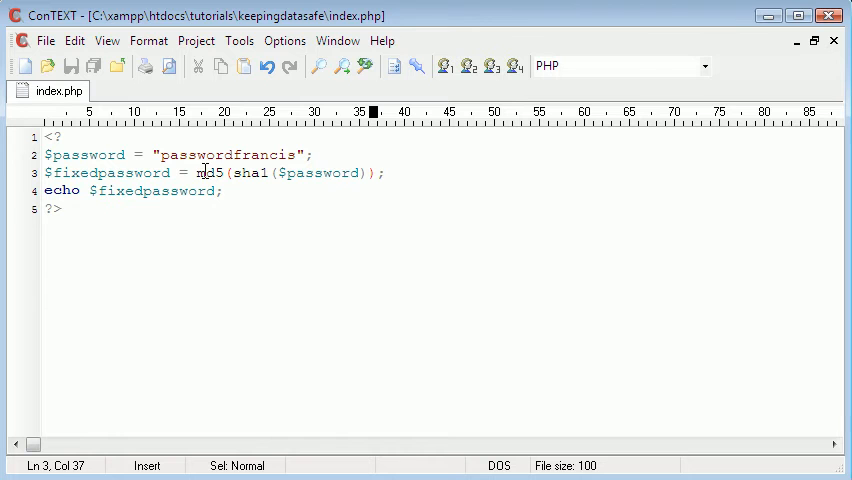
{"action": "double_click", "coordinate": [208, 172]}
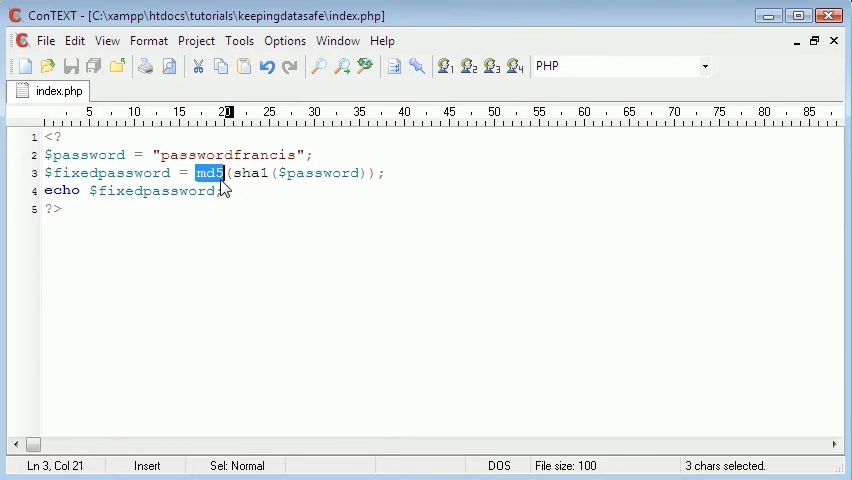
{"action": "double_click", "coordinate": [107, 172]}
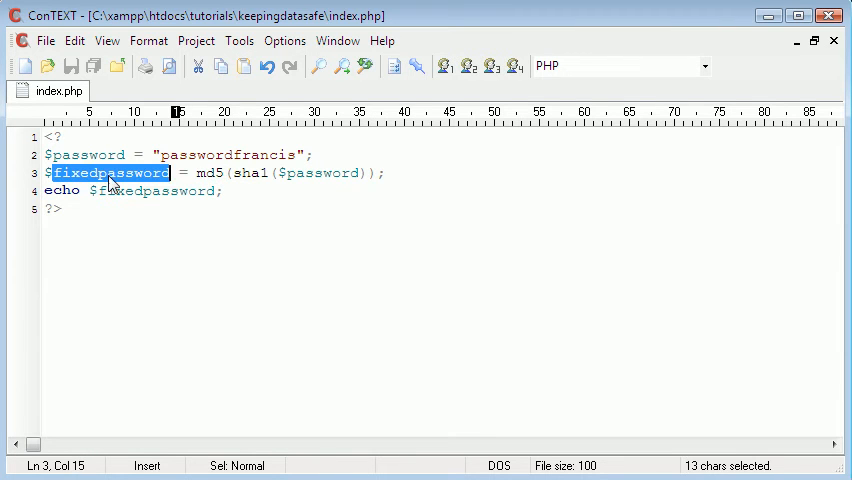
{"action": "double_click", "coordinate": [211, 173]}
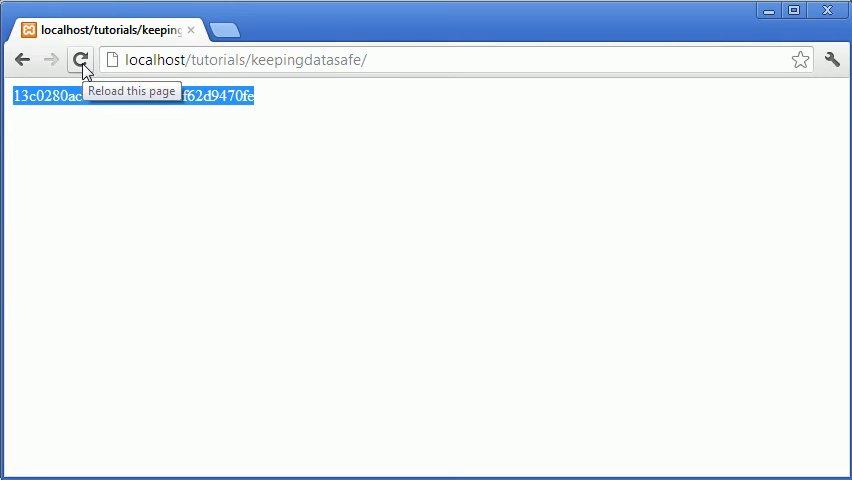
{"action": "left_click", "coordinate": [80, 59]}
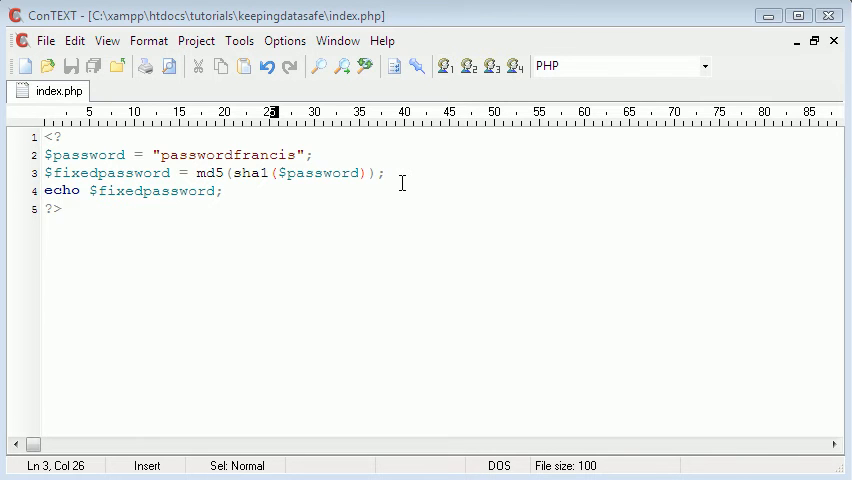
{"action": "double_click", "coordinate": [248, 173]}
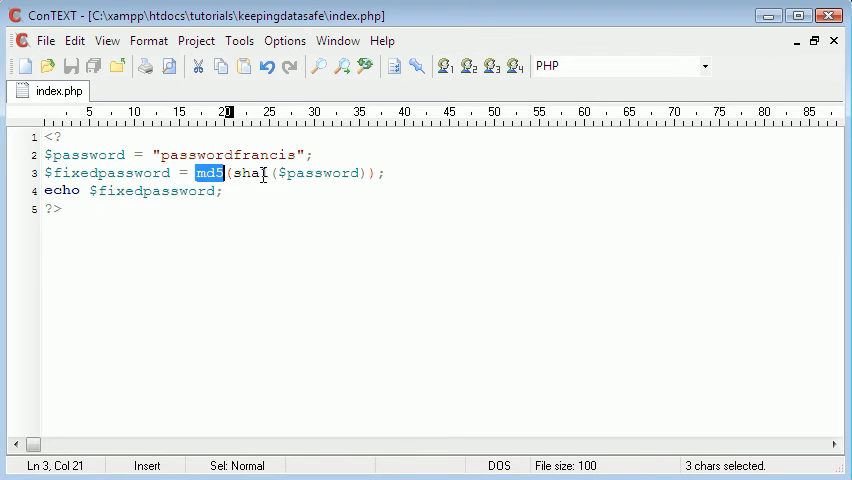
{"action": "double_click", "coordinate": [250, 172]}
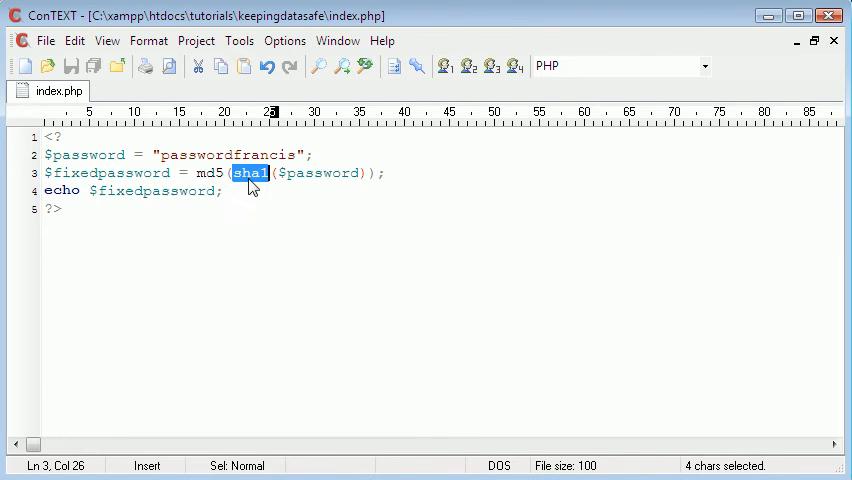
{"action": "double_click", "coordinate": [208, 172]}
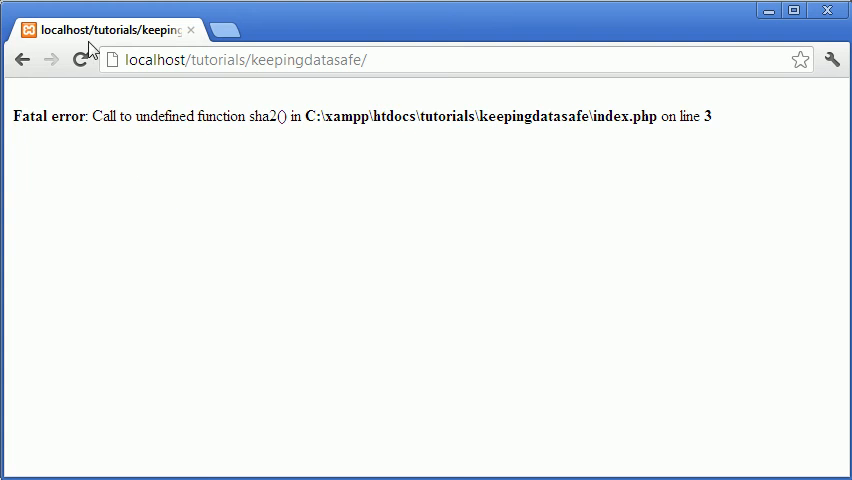
{"action": "left_click", "coordinate": [80, 59]}
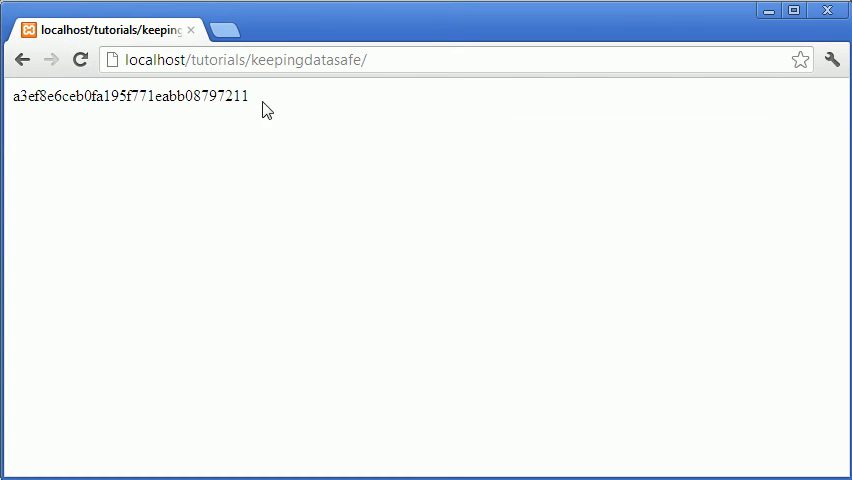
{"action": "left_click_drag", "start_coordinate": [104, 96], "coordinate": [251, 96]}
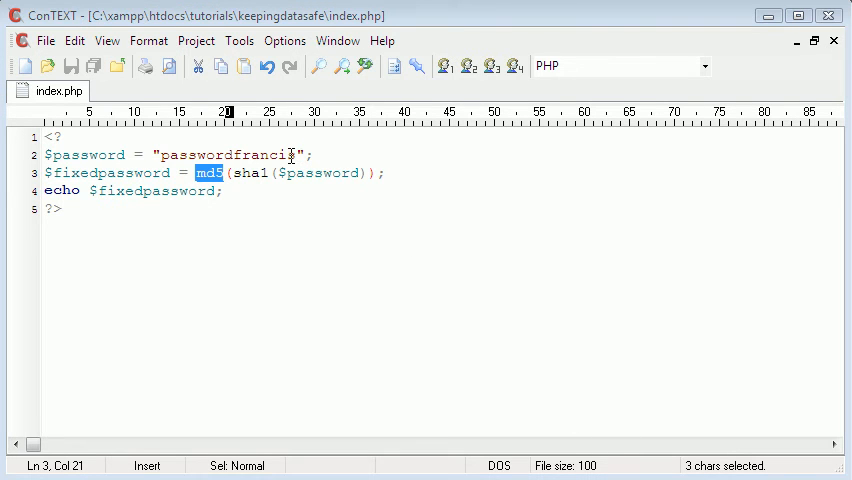
Append salt to the password string, then delete it again
{"action": "left_click", "coordinate": [314, 155]}
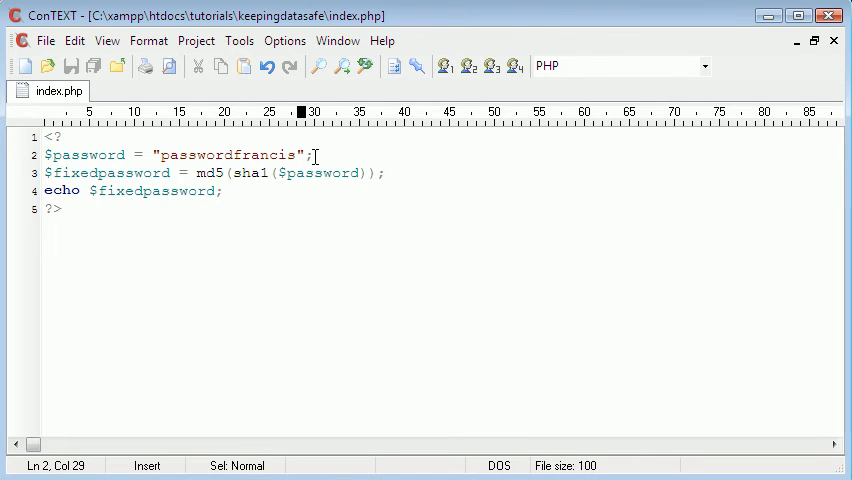
{"action": "type", "text": "salt"}
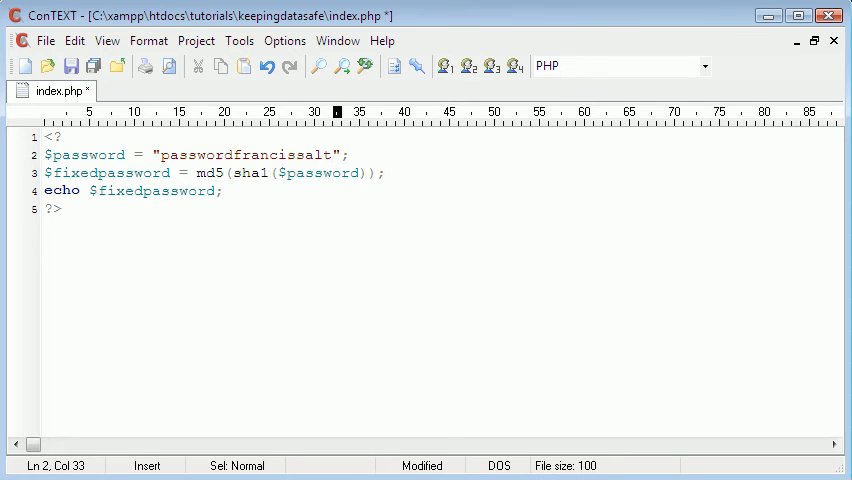
{"action": "double_click", "coordinate": [313, 154]}
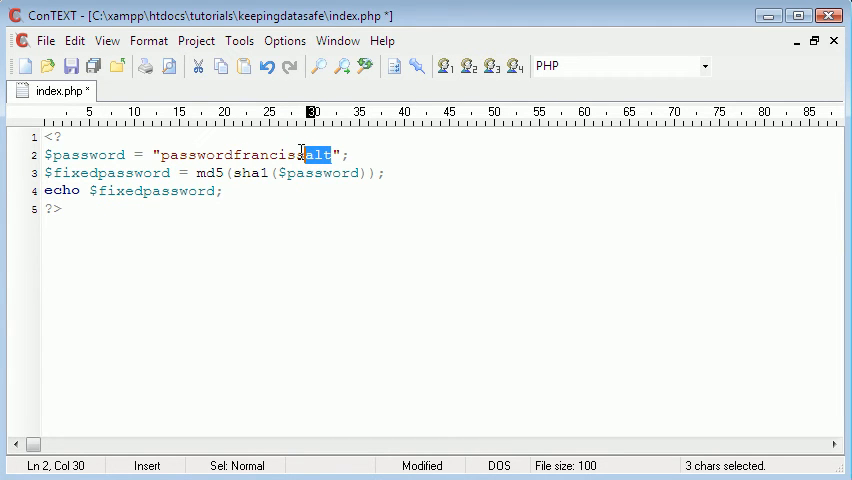
{"action": "key", "text": "Delete"}
{"action": "type", "text": "$"}
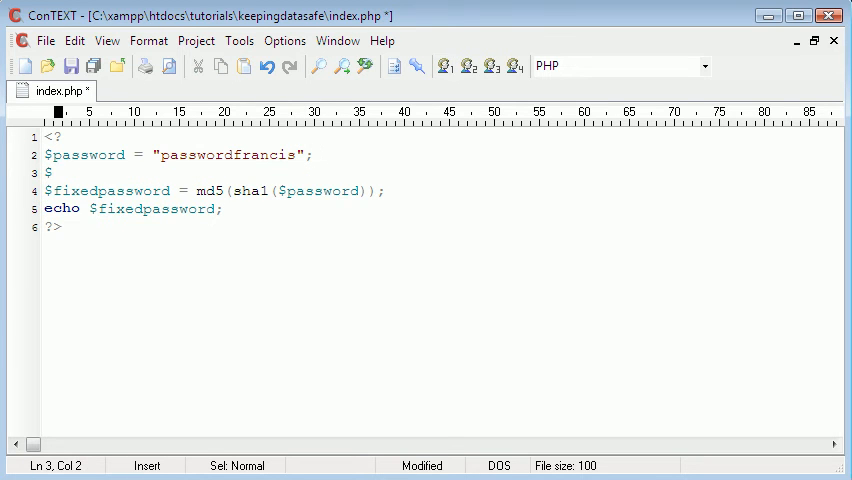
Add $salt = md5("salt"); and echo $salt;, saving the script
{"action": "type", "text": "salt"}
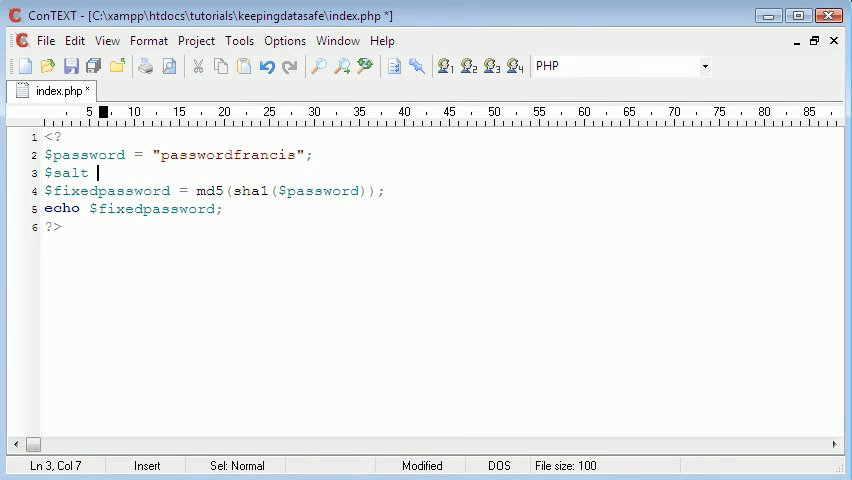
{"action": "type", "text": "= md5();"}
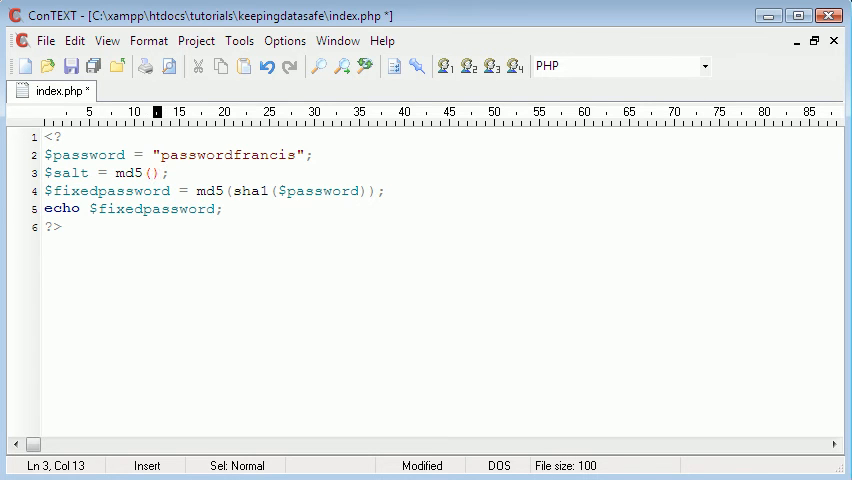
{"action": "type", "text": "\"\""}
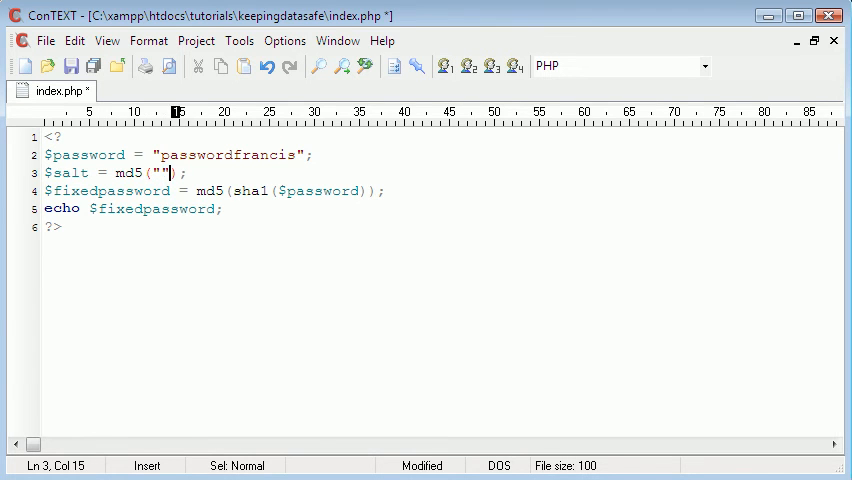
{"action": "key", "text": "Left"}
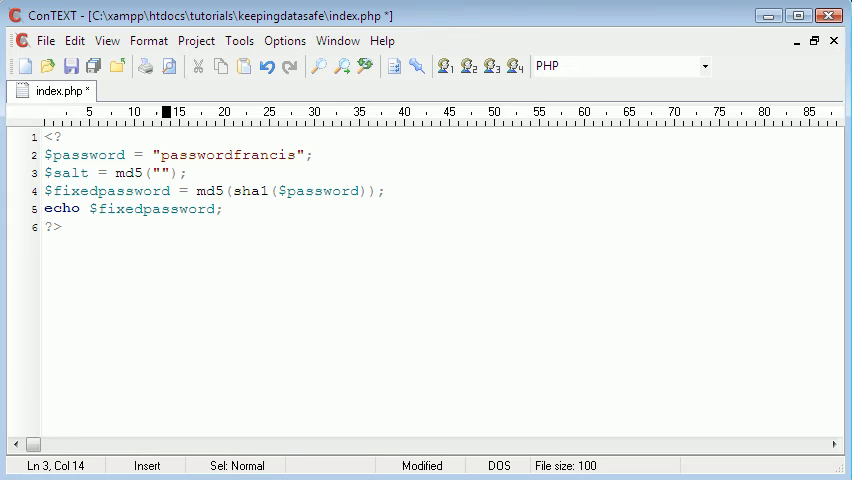
{"action": "type", "text": "salt"}
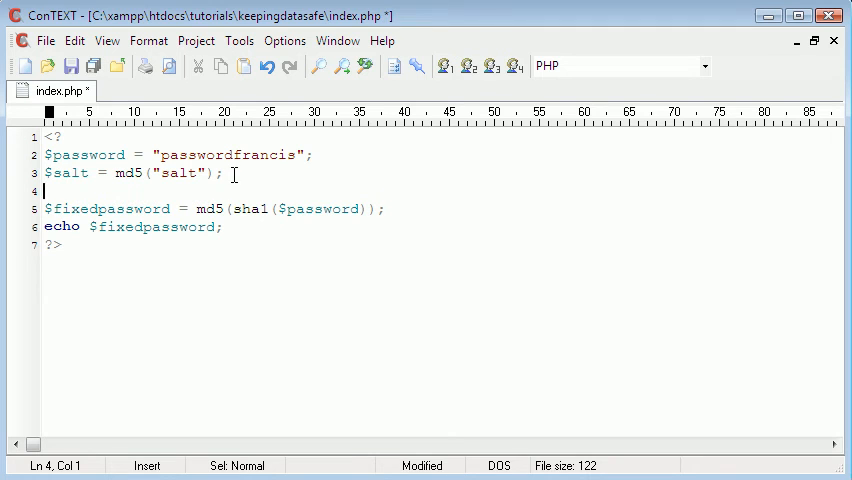
{"action": "type", "text": "echo"}
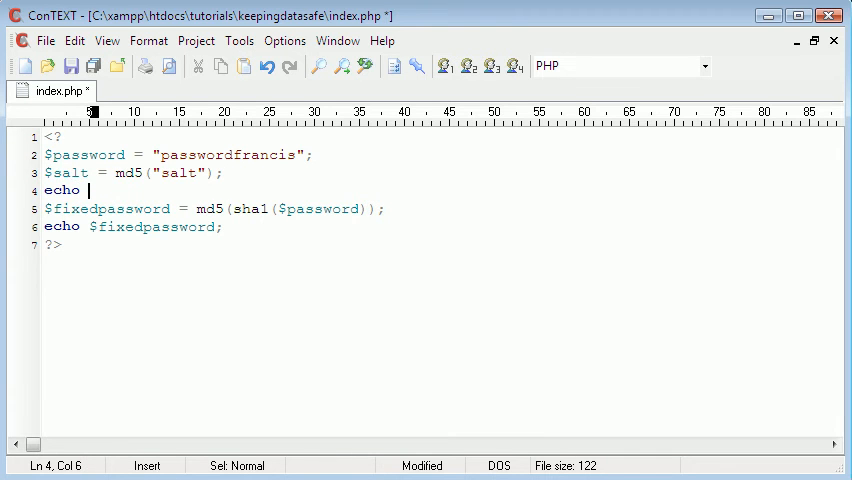
{"action": "type", "text": "$salt;"}
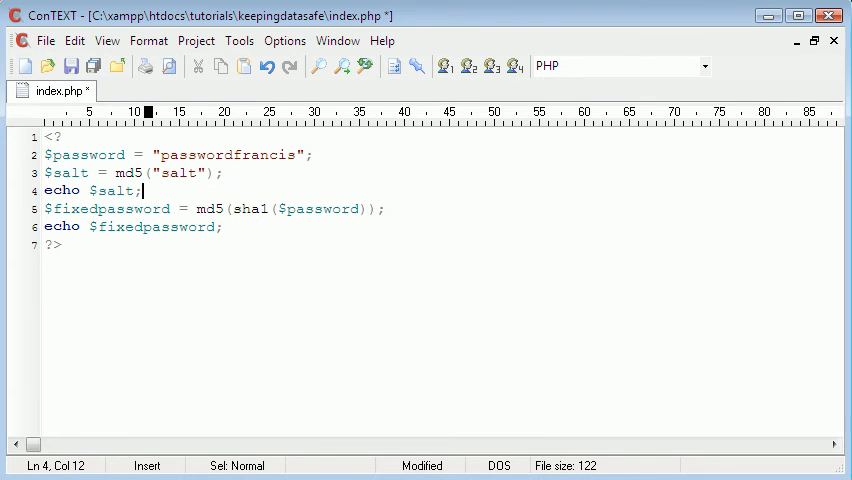
{"action": "key", "text": "ctrl+s"}
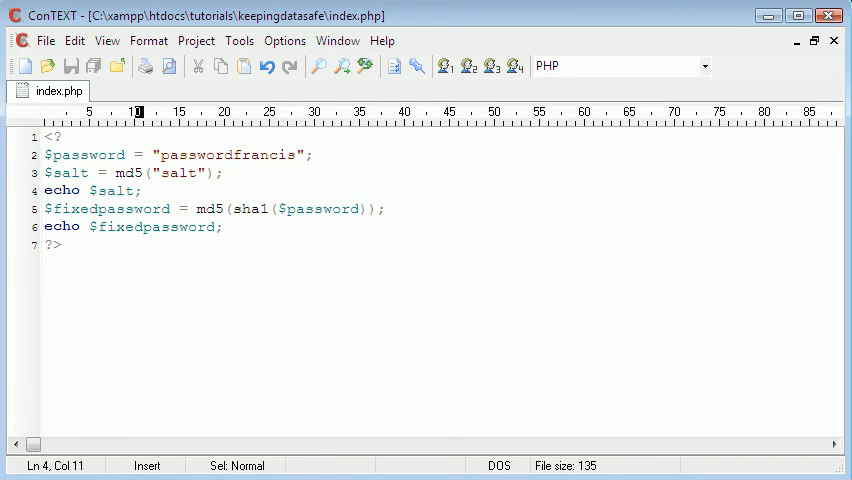
{"action": "type", "text": ".\"<"}
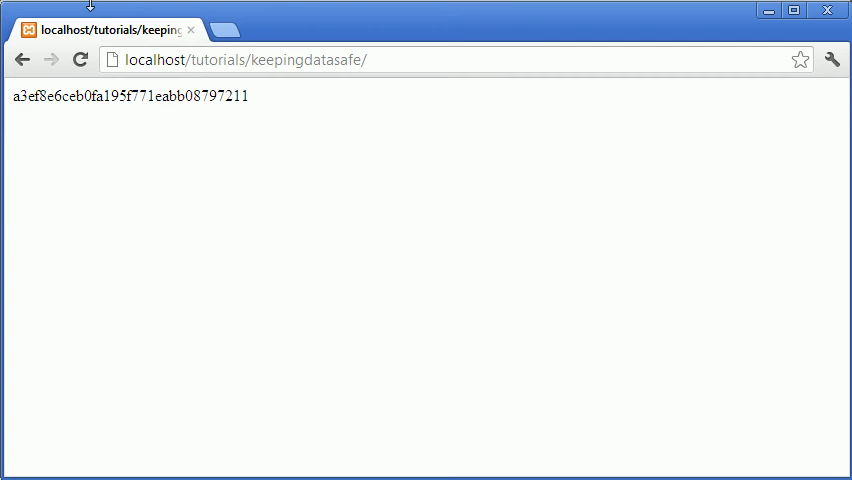
Reload to show the salt hash above the password hash, and select a hash line
{"action": "left_click", "coordinate": [80, 60]}
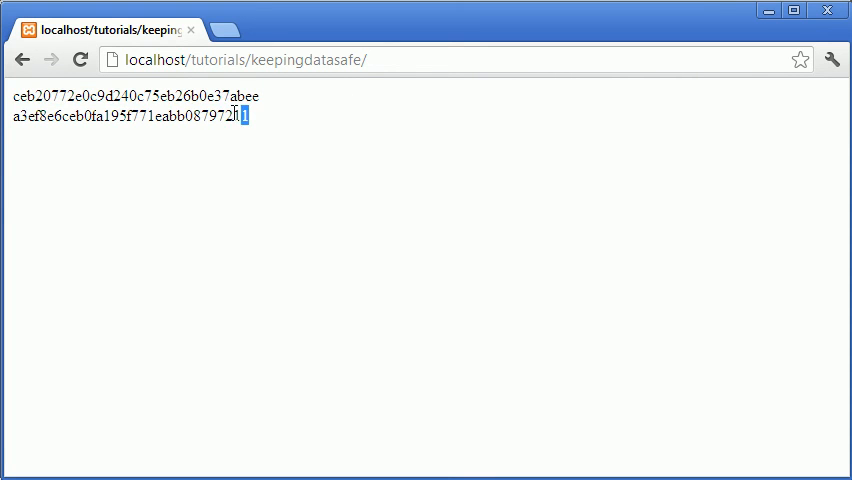
{"action": "triple_click", "coordinate": [130, 115]}
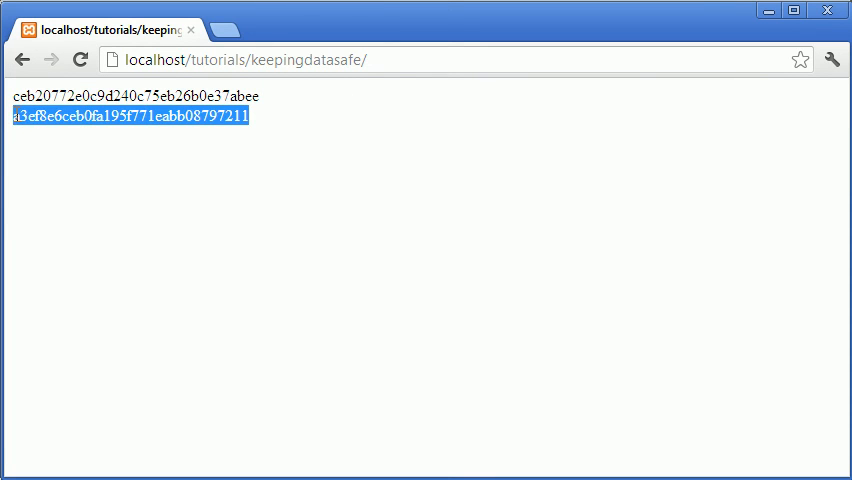
{"action": "mouse_move", "coordinate": [230, 212]}
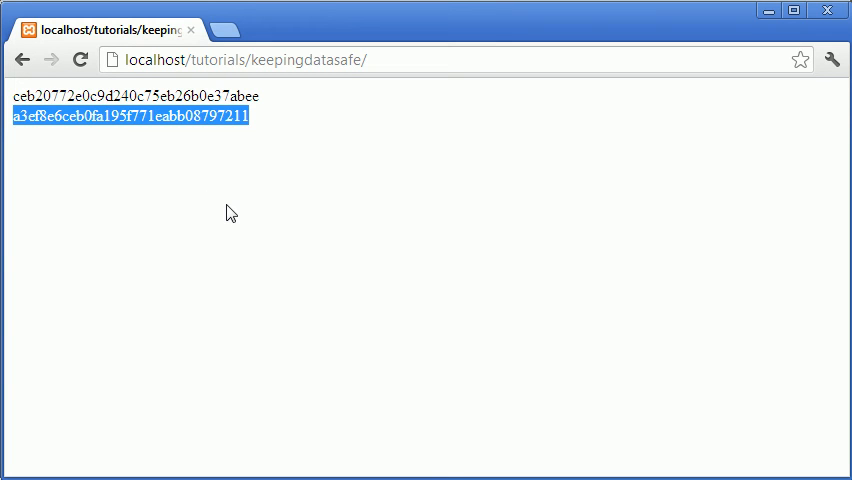
{"action": "mouse_move", "coordinate": [233, 197]}
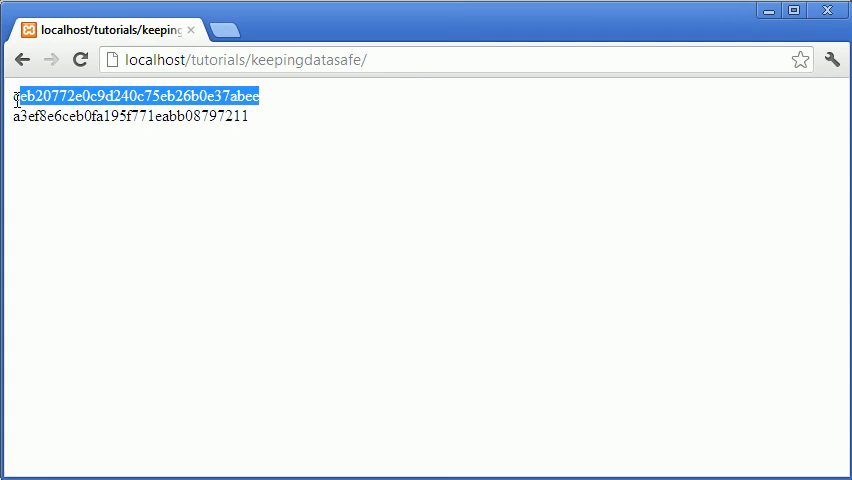
{"action": "mouse_move", "coordinate": [418, 250]}
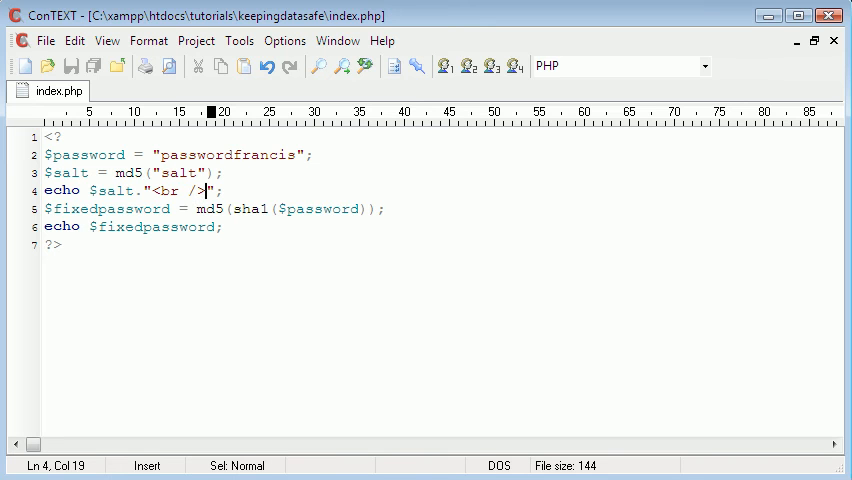
Hash $password.$salt inside md5(sha1()) on the fixedpassword line
{"action": "left_click", "coordinate": [293, 155]}
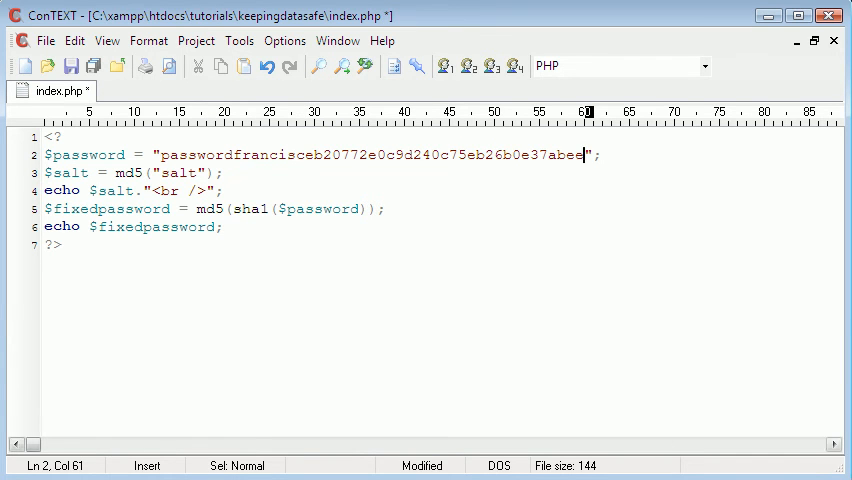
{"action": "key", "text": "BackSpace"}
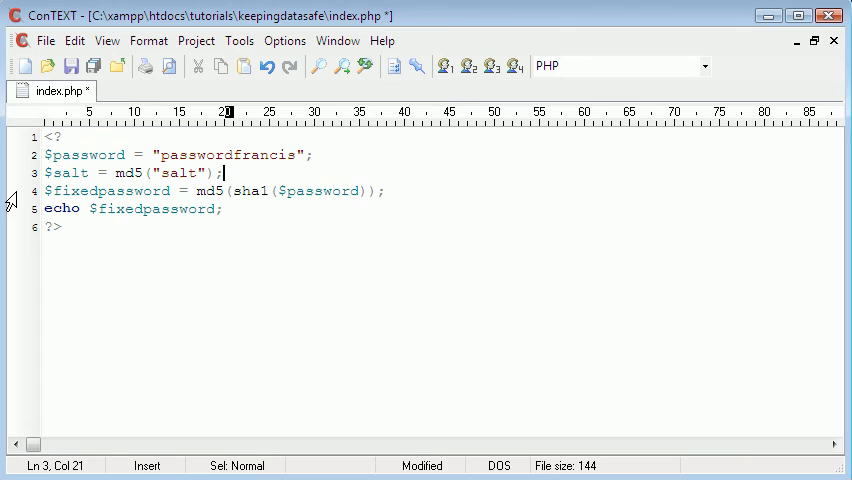
{"action": "left_click", "coordinate": [72, 65]}
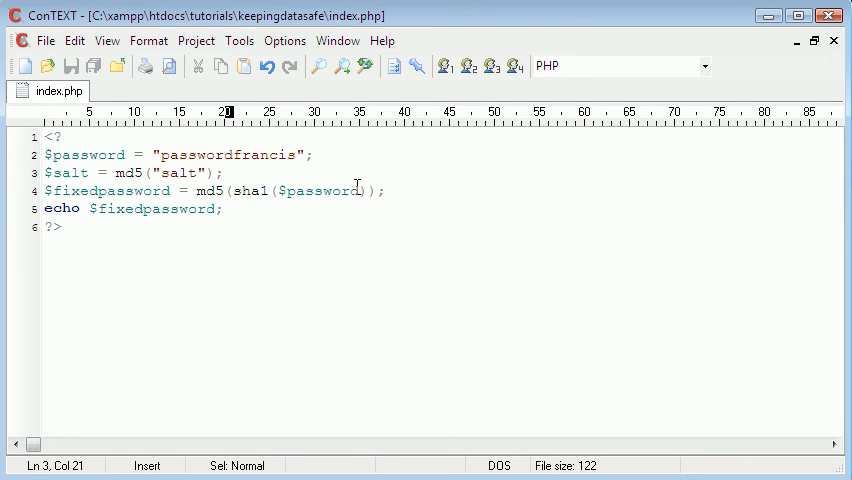
{"action": "left_click", "coordinate": [360, 191]}
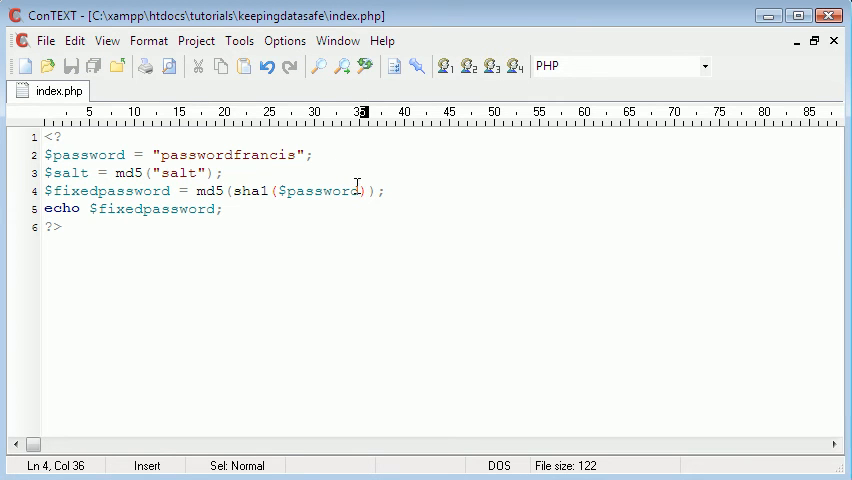
{"action": "type", "text": ".£"}
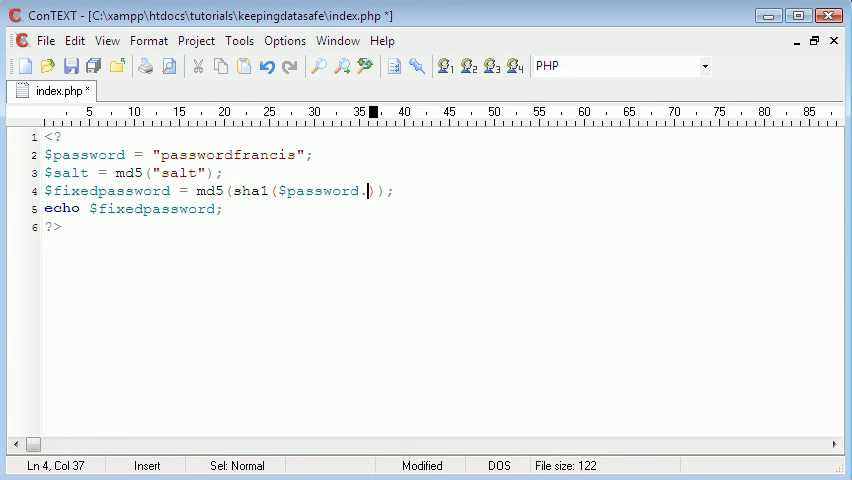
{"action": "type", "text": "$salt"}
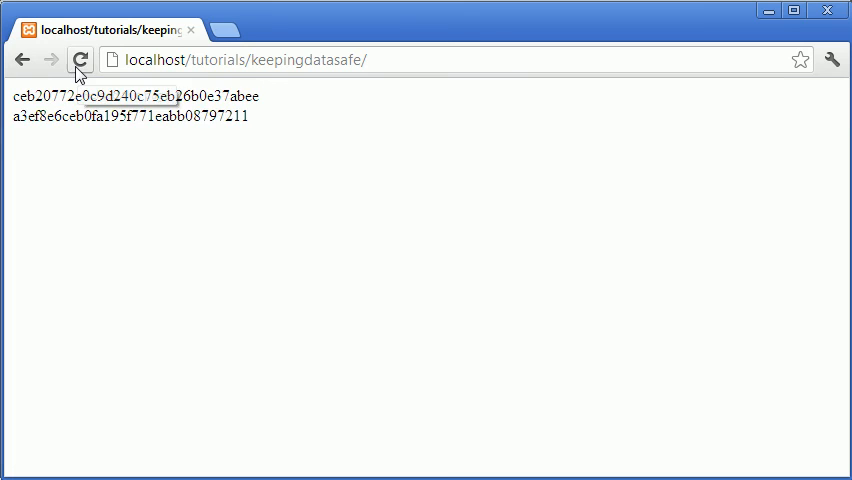
{"action": "left_click", "coordinate": [80, 59]}
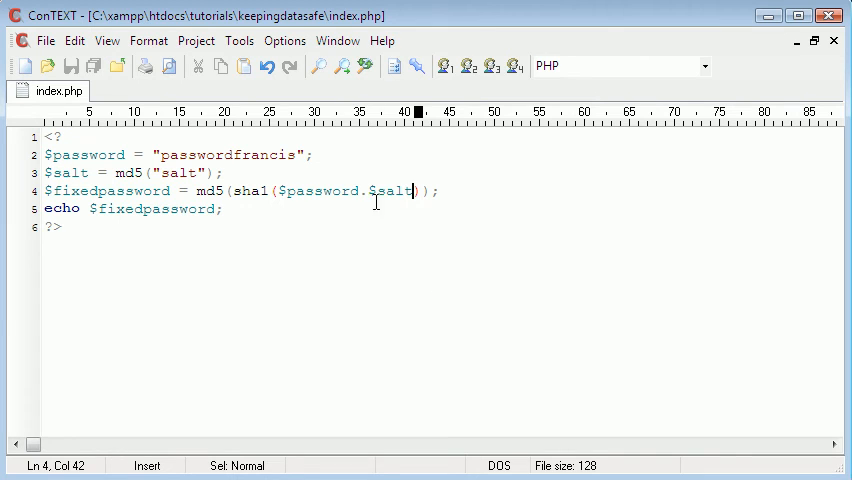
Duplicate the salt line as $salt2 from "francis" and wrap the salt strings in sha1()
{"action": "double_click", "coordinate": [322, 191]}
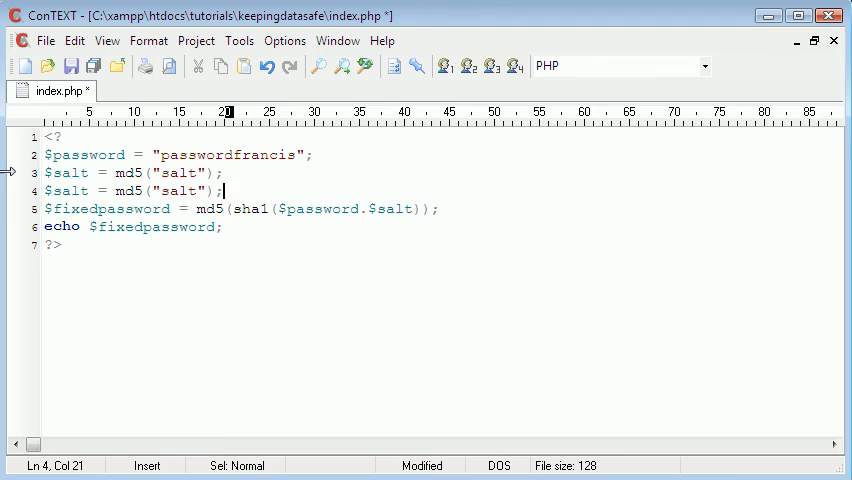
{"action": "left_click", "coordinate": [48, 191]}
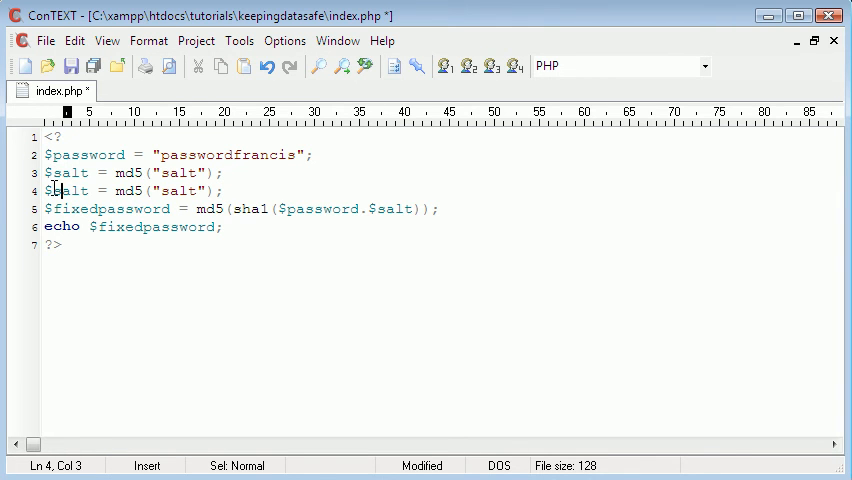
{"action": "type", "text": "2"}
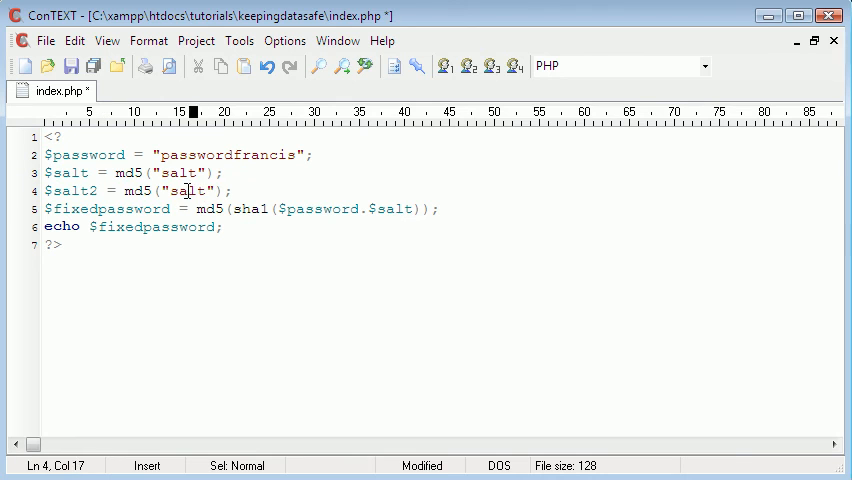
{"action": "double_click", "coordinate": [185, 190]}
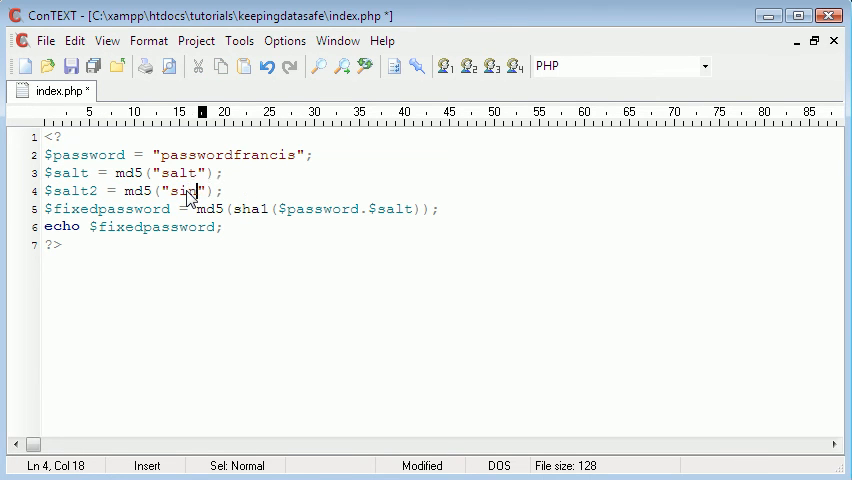
{"action": "type", "text": "fnancis"}
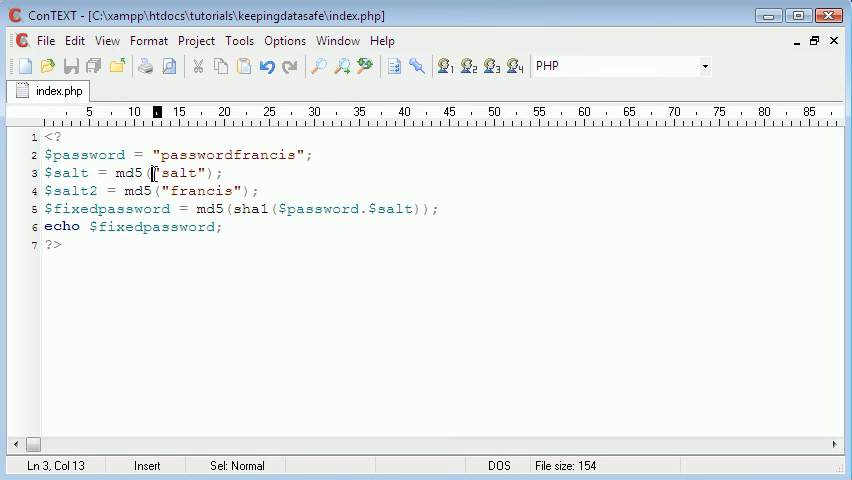
{"action": "type", "text": "sha1("}
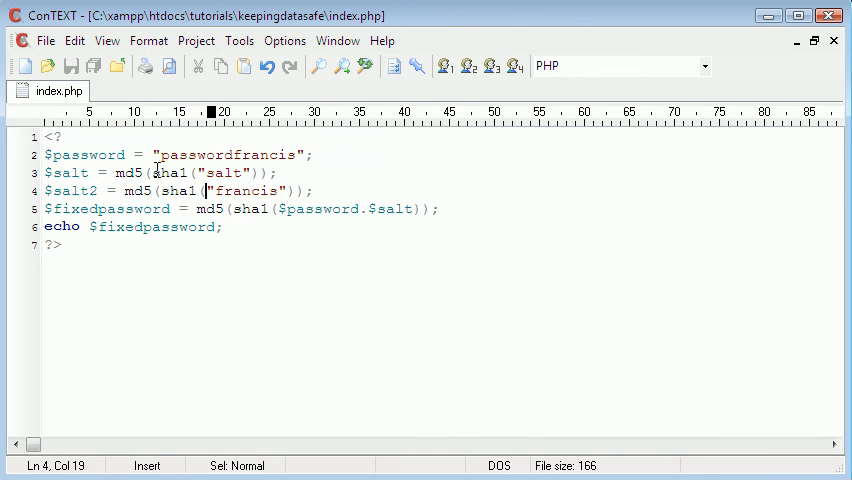
{"action": "left_click", "coordinate": [279, 208]}
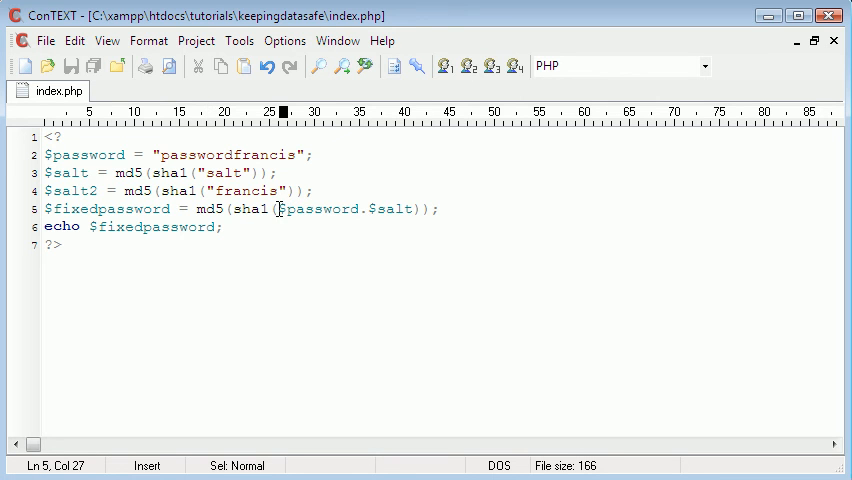
Hash $salt2.$password.$salt and add $passwordFinished holding that unhashed concatenation
{"action": "type", "text": "$salt2.$"}
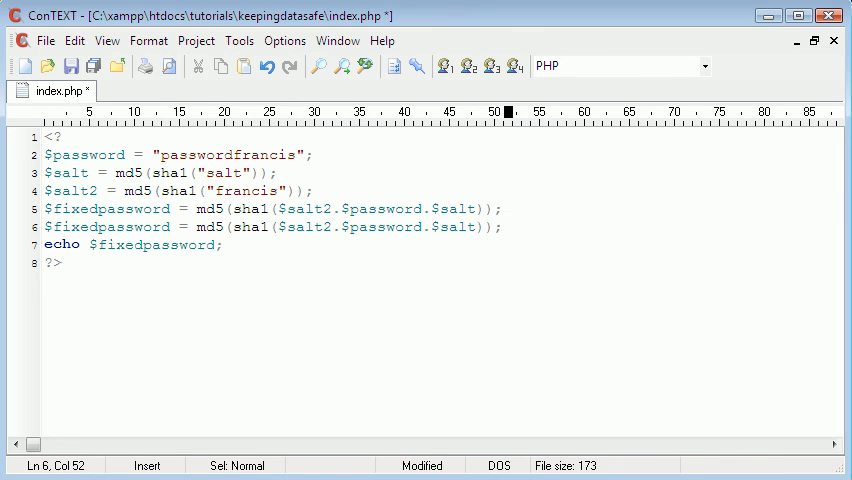
{"action": "double_click", "coordinate": [105, 227]}
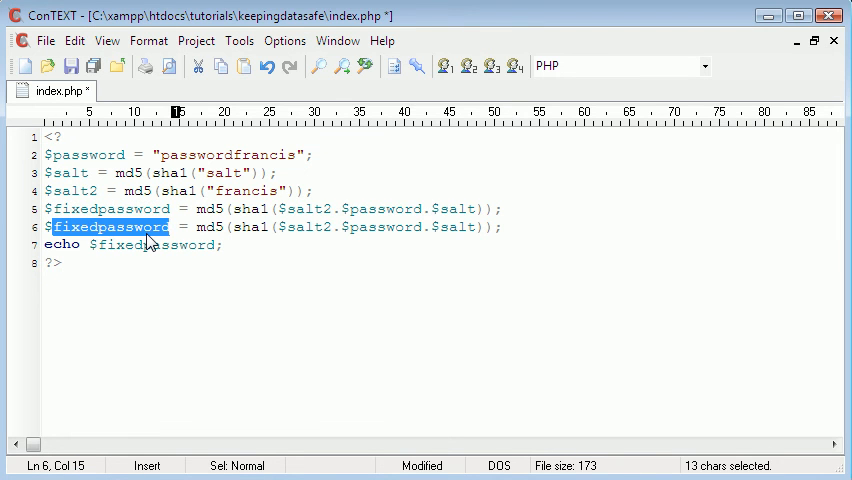
{"action": "type", "text": "$password"}
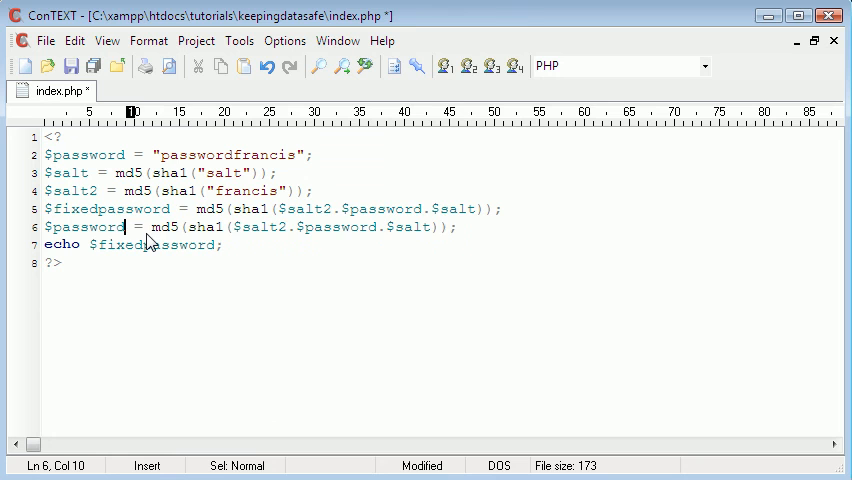
{"action": "type", "text": "Finished"}
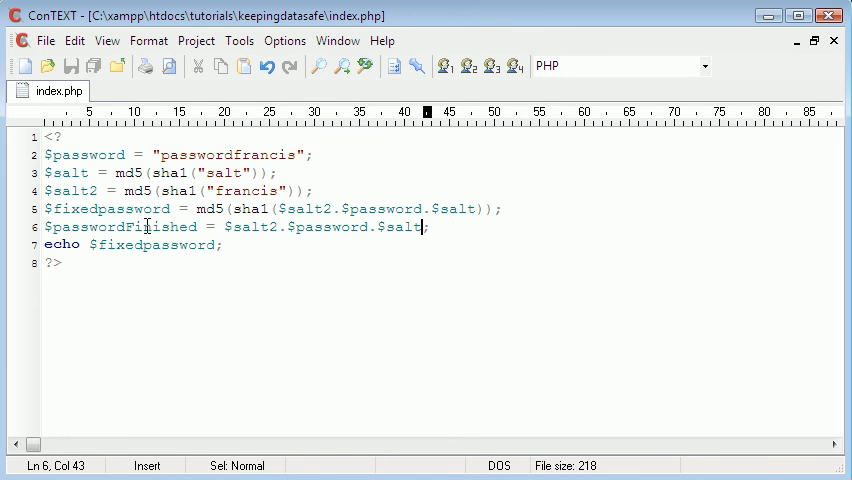
{"action": "left_click", "coordinate": [145, 262]}
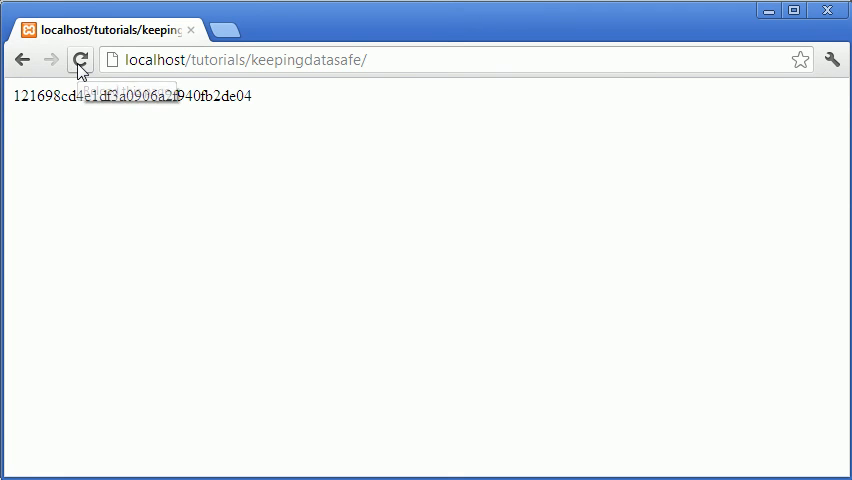
{"action": "left_click", "coordinate": [80, 59]}
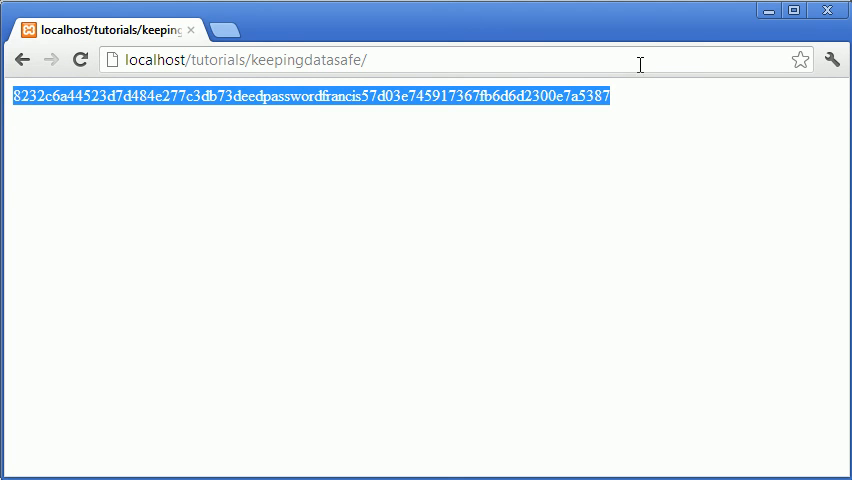
{"action": "left_click", "coordinate": [618, 99]}
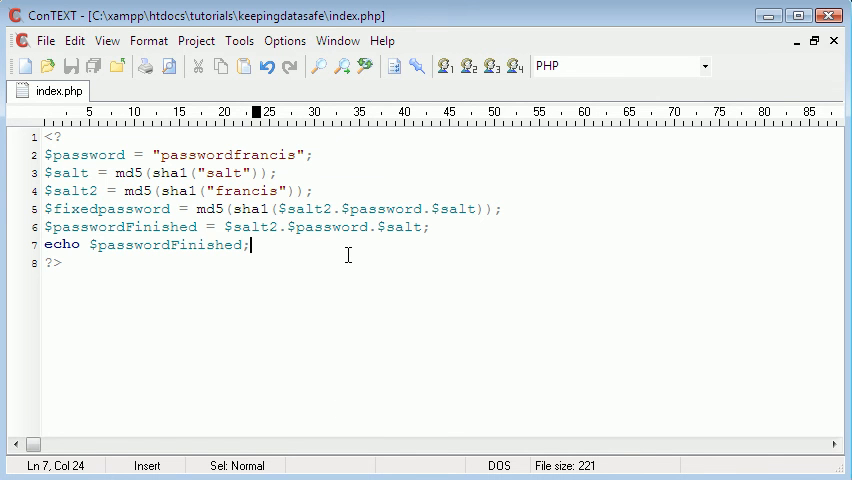
Append ."<br />" to the $passwordFinished echo and add the line echo $fixedpassword;
{"action": "type", "text": ".\""}
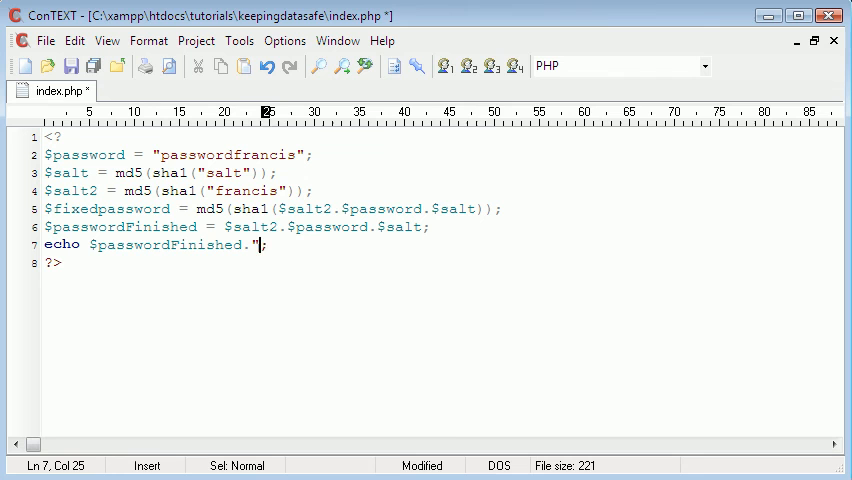
{"action": "type", "text": "<br />"}
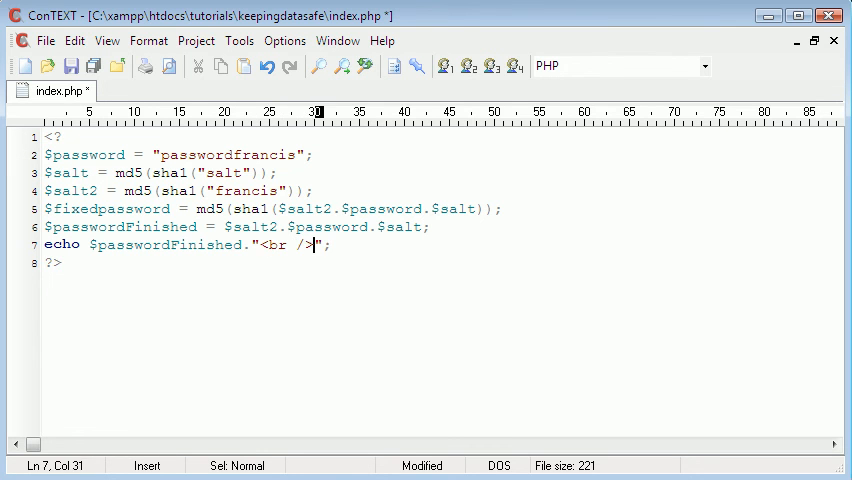
{"action": "type", "text": "echo"}
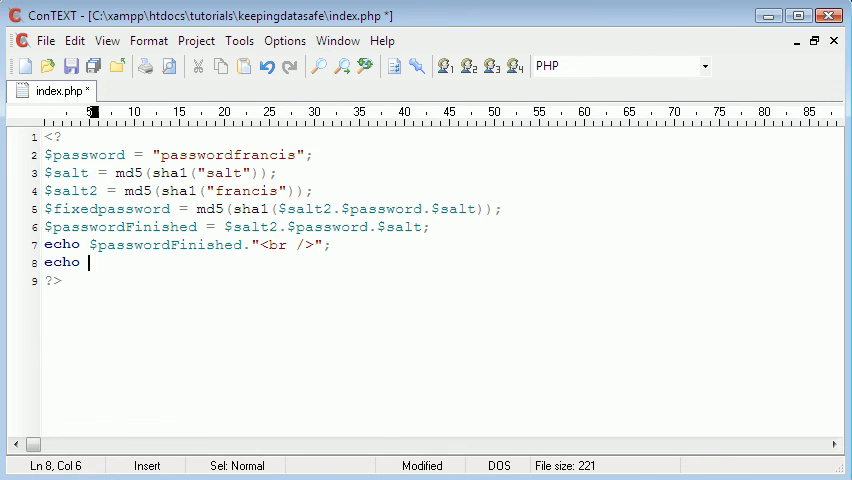
{"action": "type", "text": "$fis"}
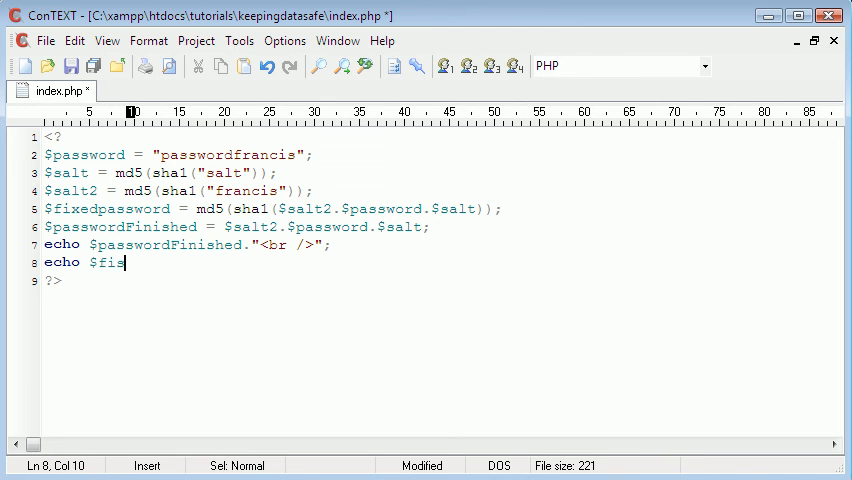
{"action": "type", "text": "xedpass"}
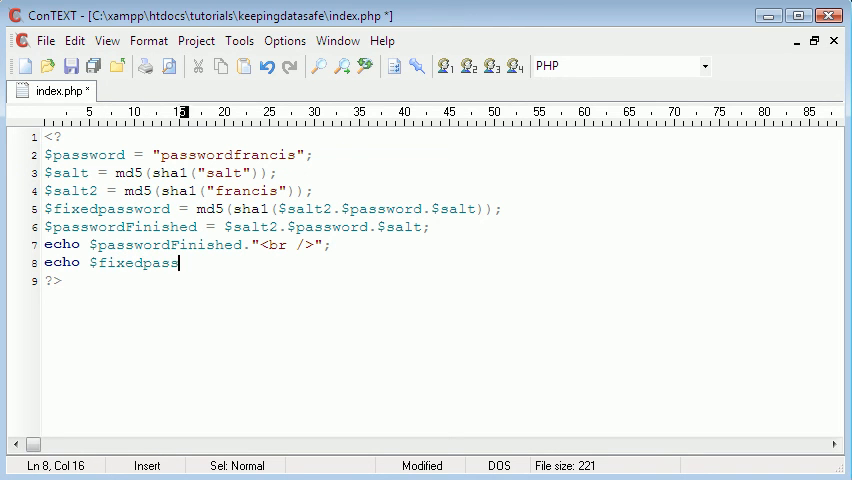
{"action": "type", "text": "word;"}
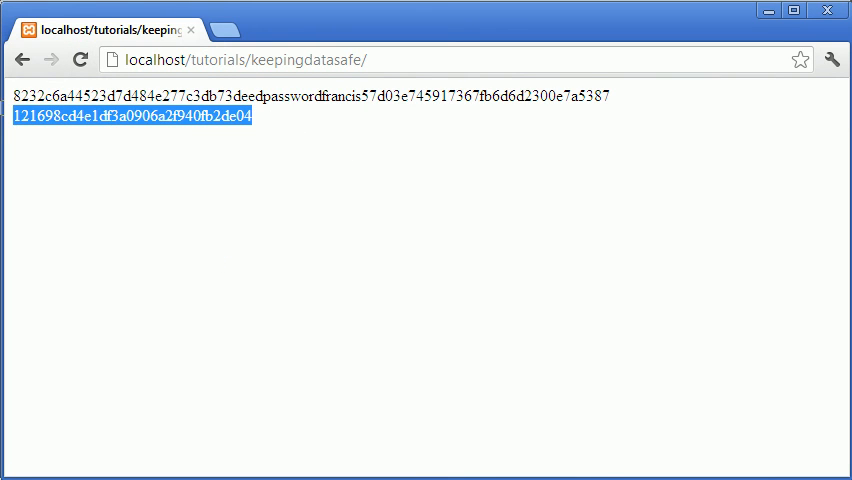
{"action": "mouse_move", "coordinate": [204, 140]}
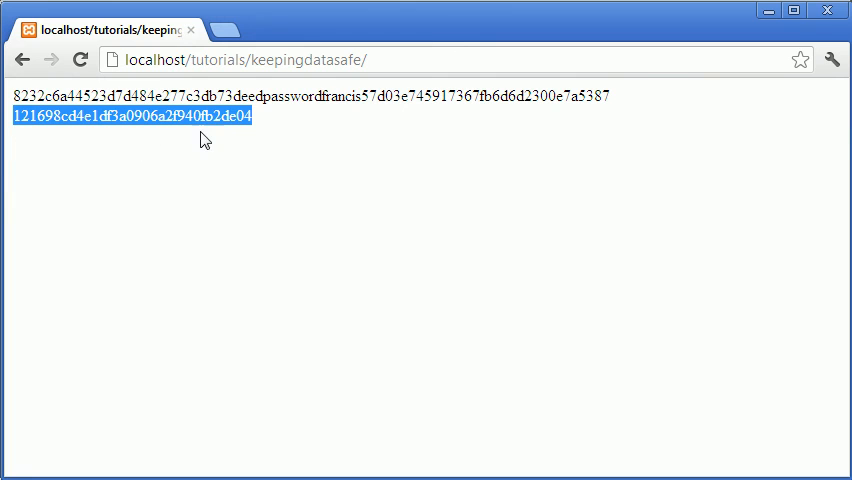
{"action": "mouse_move", "coordinate": [280, 130]}
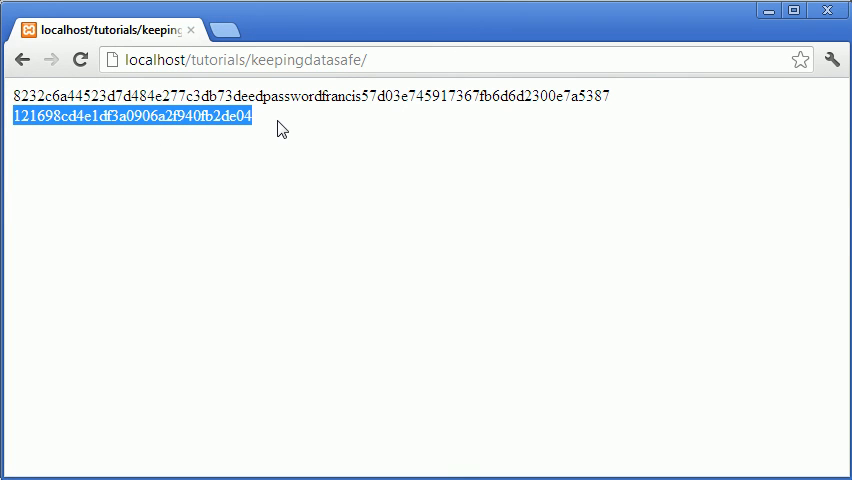
{"action": "mouse_move", "coordinate": [362, 95]}
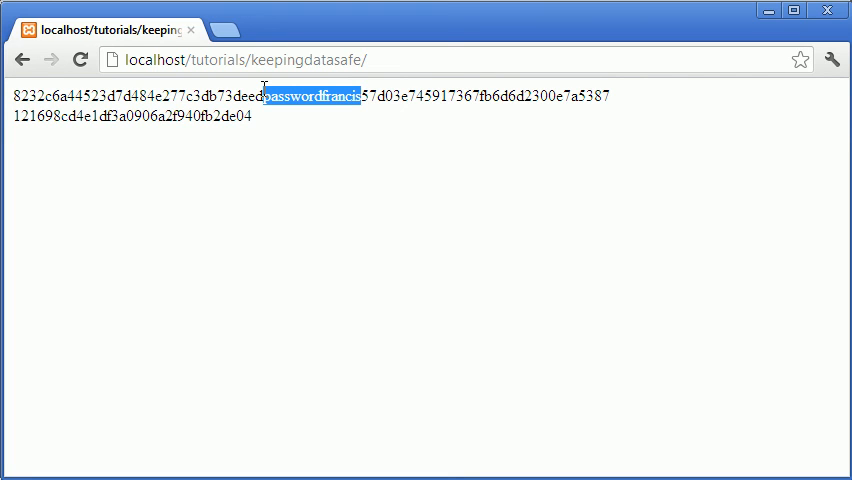
{"action": "mouse_move", "coordinate": [387, 221]}
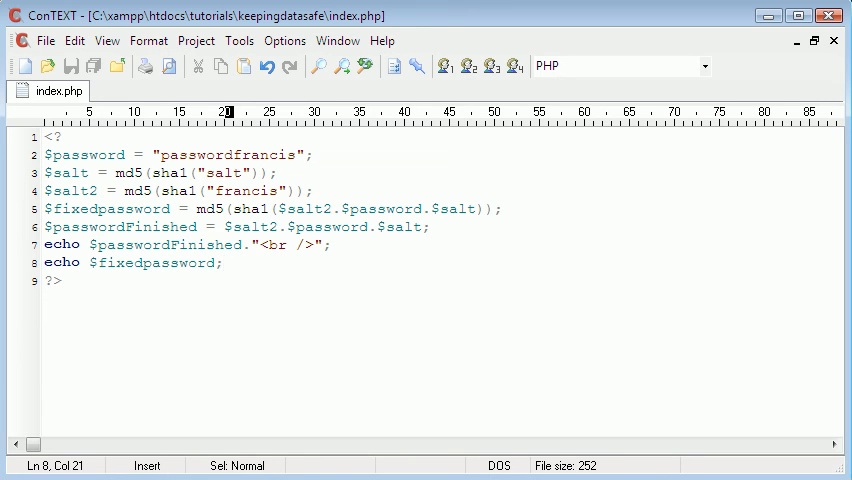
Return to ConTEXT at the end of the echo $fixedpassword; line
{"action": "left_click", "coordinate": [223, 262]}
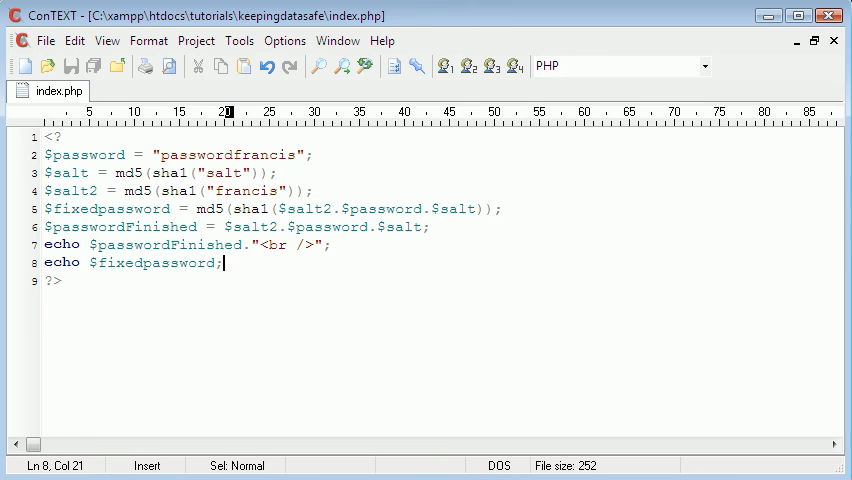